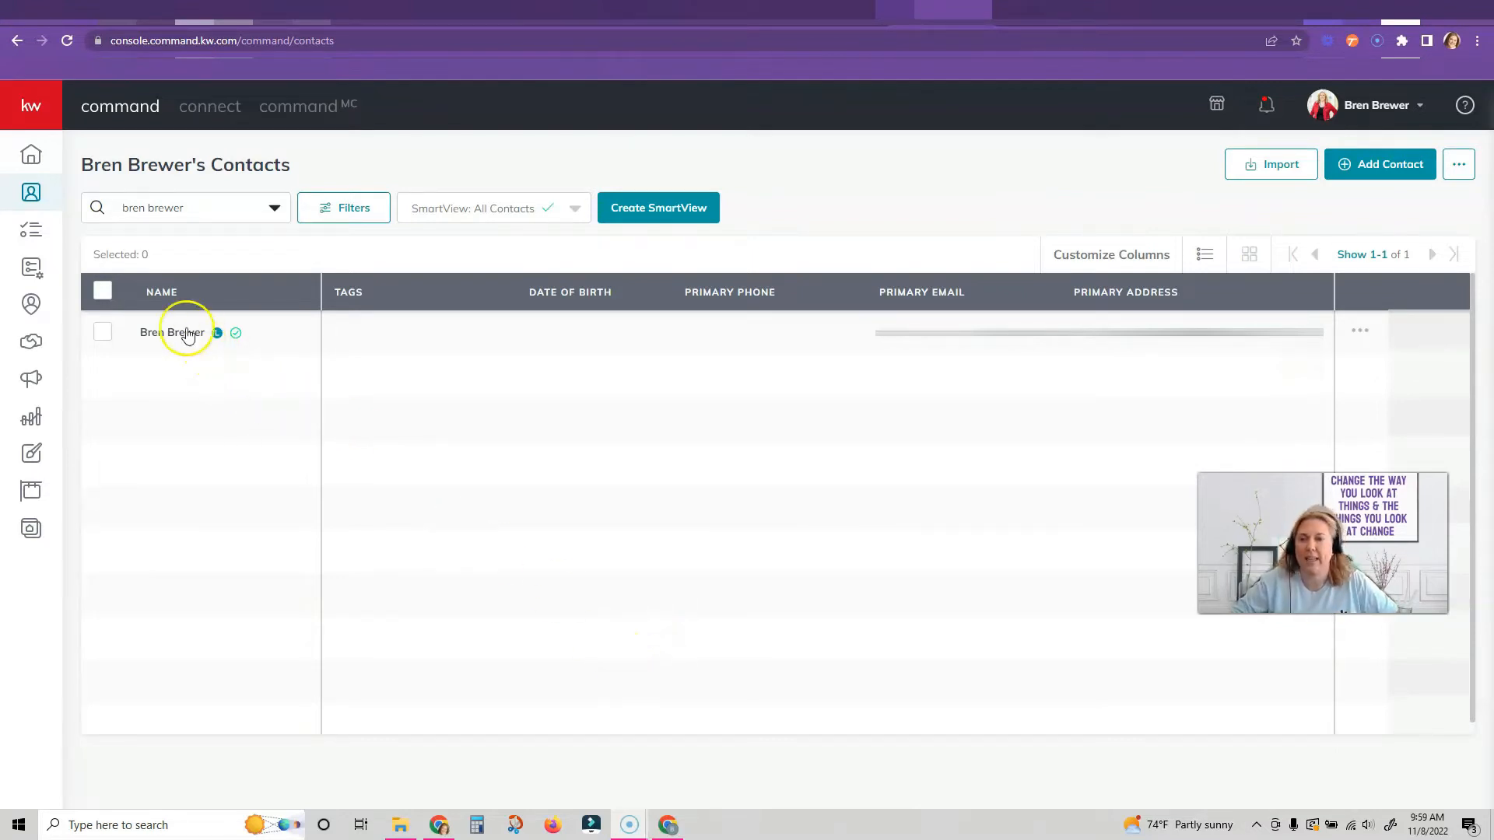
{"action": "left_click", "coordinate": [173, 333]}
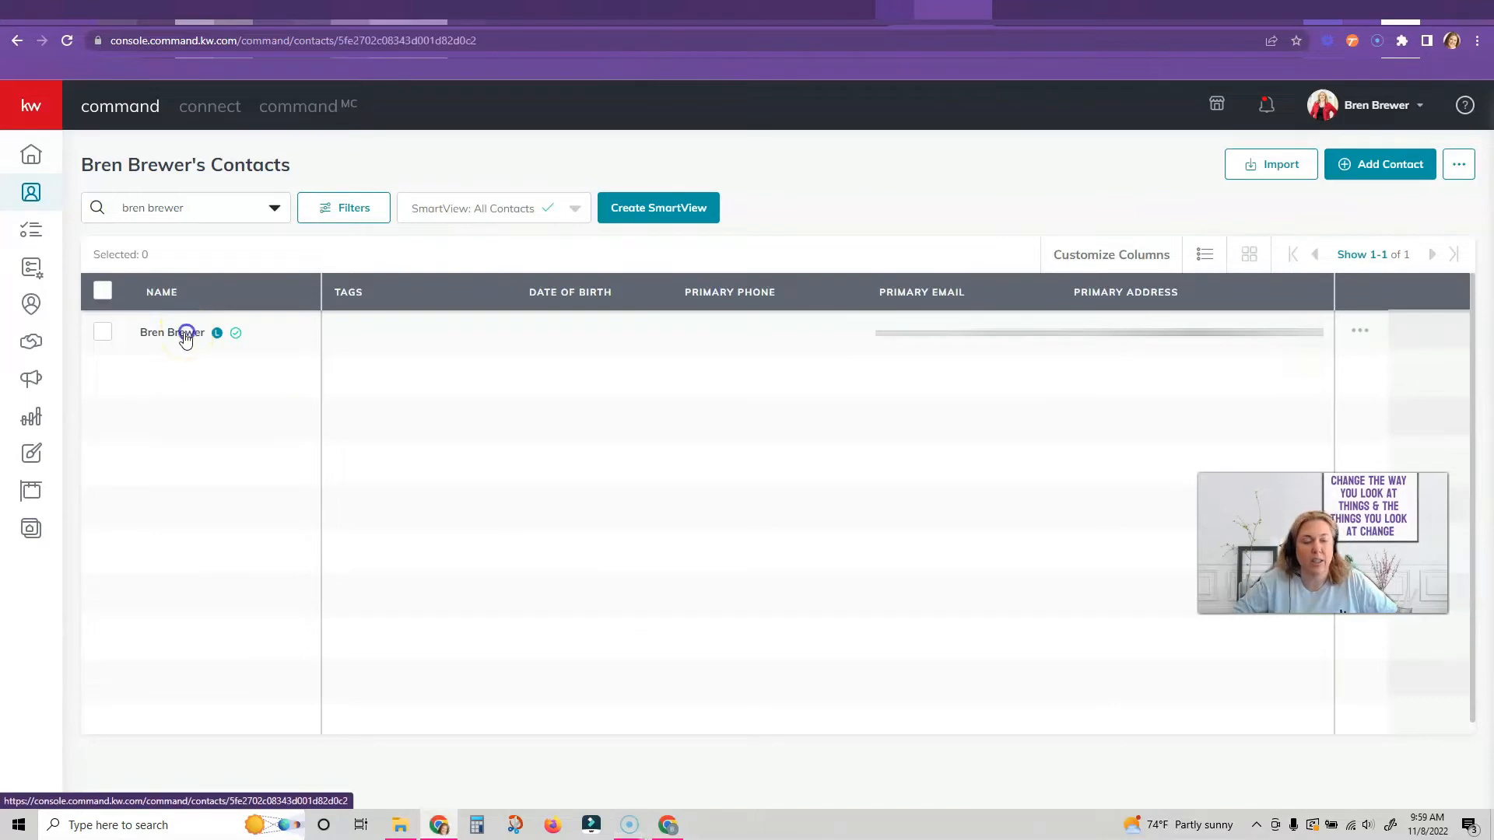
{"action": "left_click", "coordinate": [185, 333]}
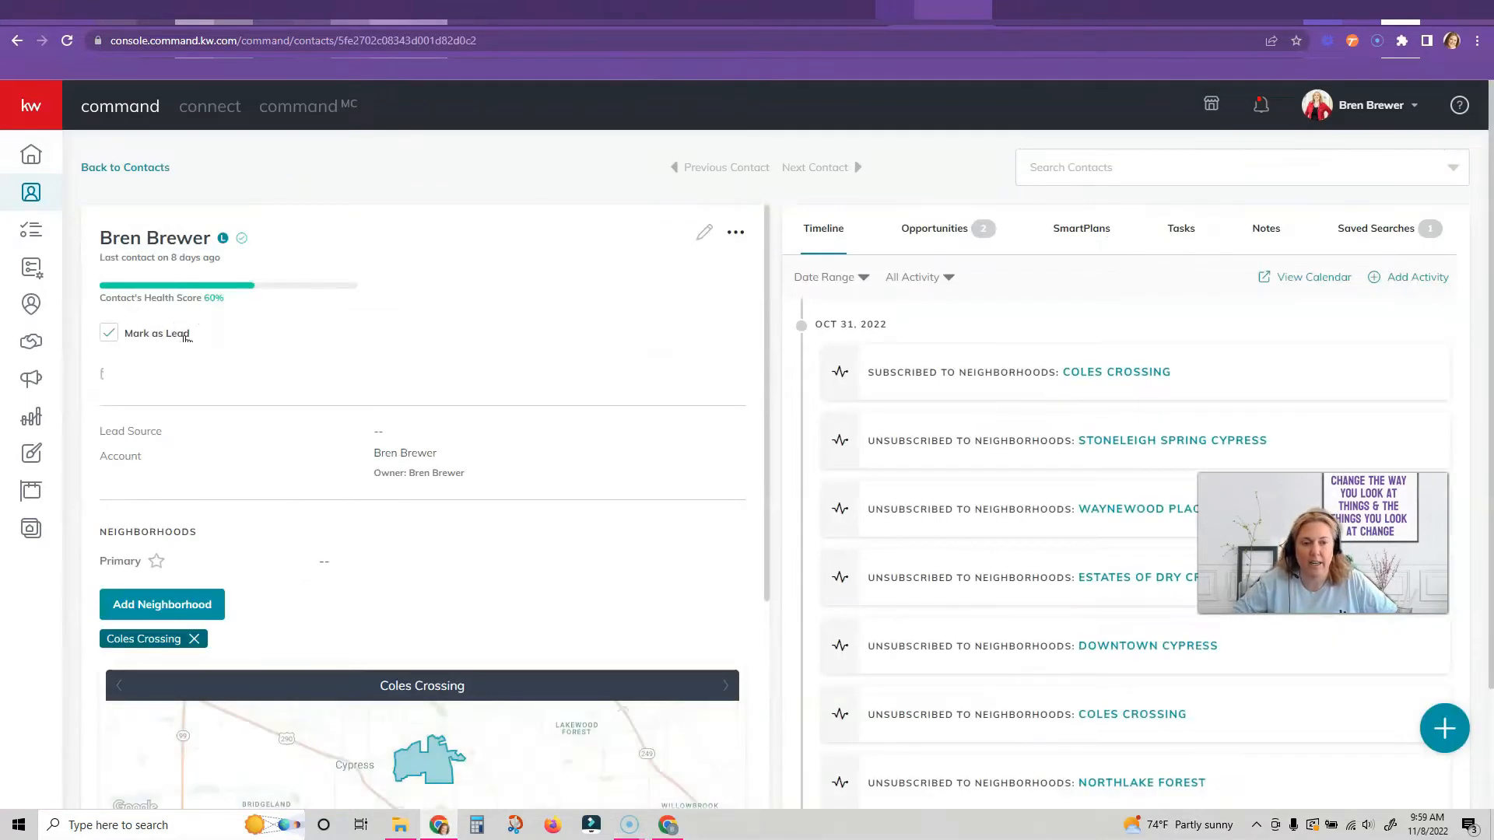
{"action": "left_click", "coordinate": [1376, 228]}
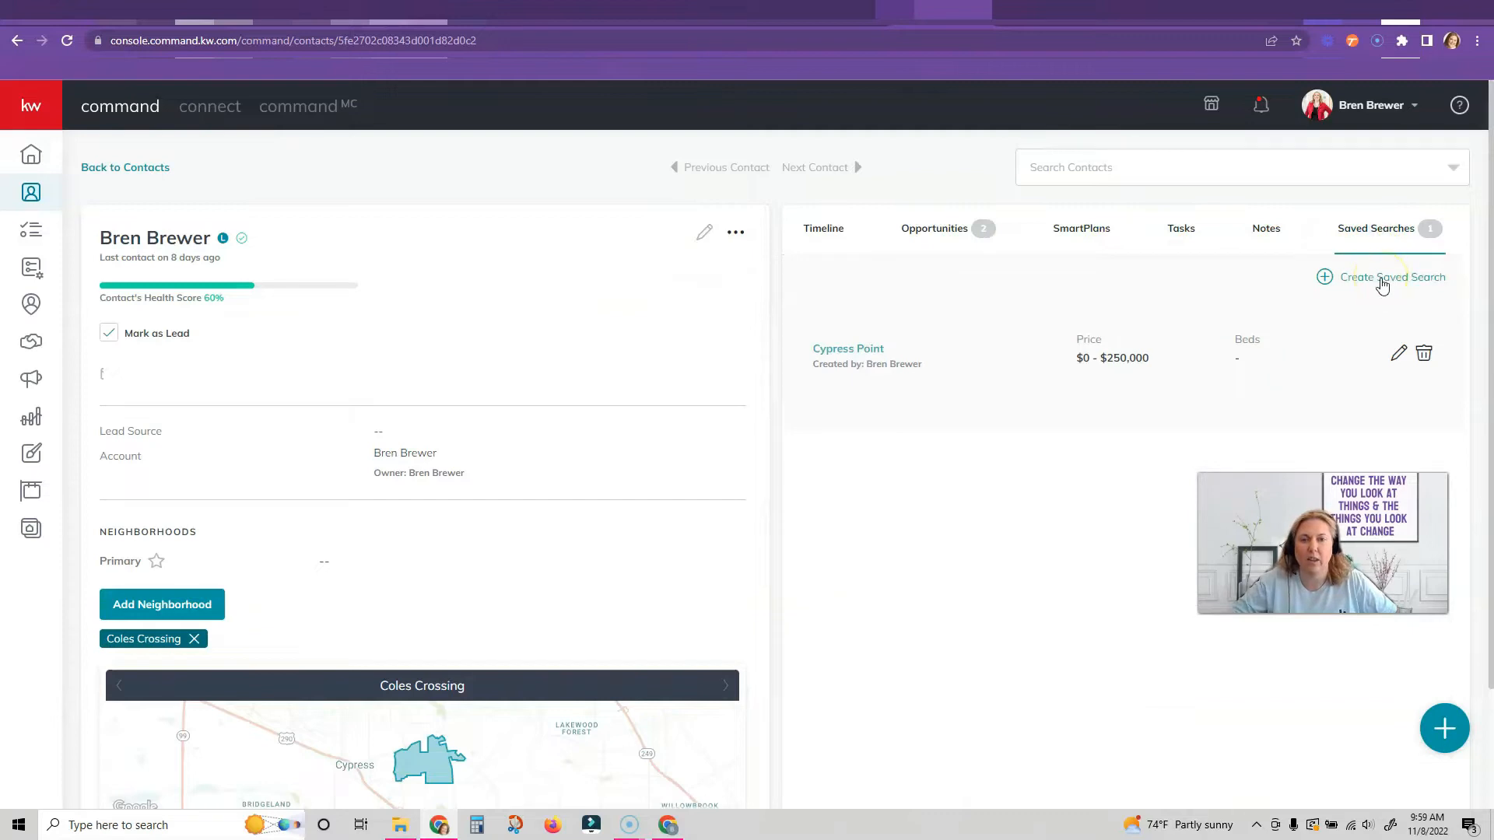
{"action": "left_click", "coordinate": [1382, 277]}
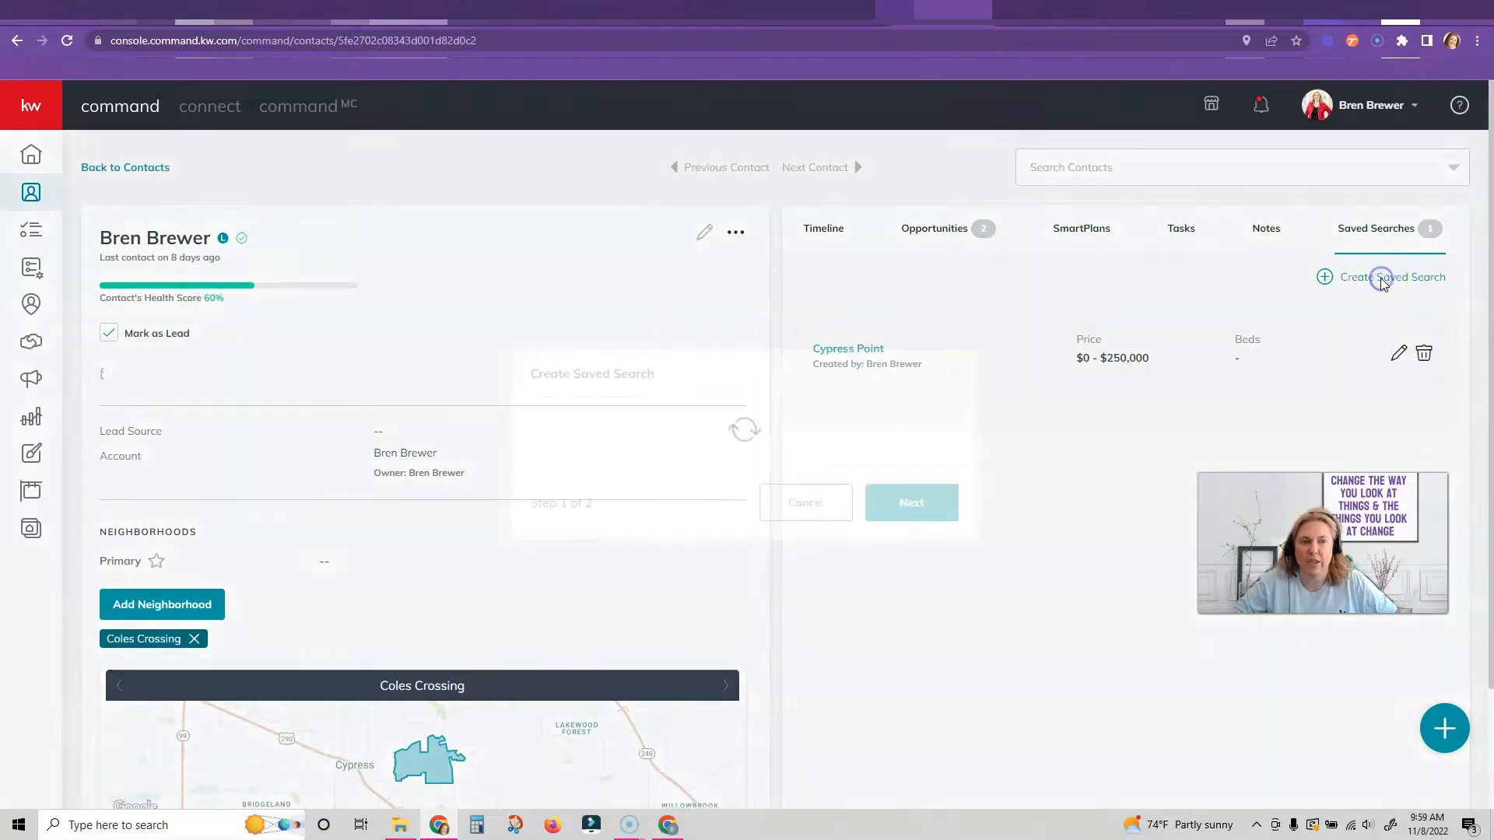
Set the search location type to Zip Code and enter '77'
{"action": "left_click", "coordinate": [1381, 277]}
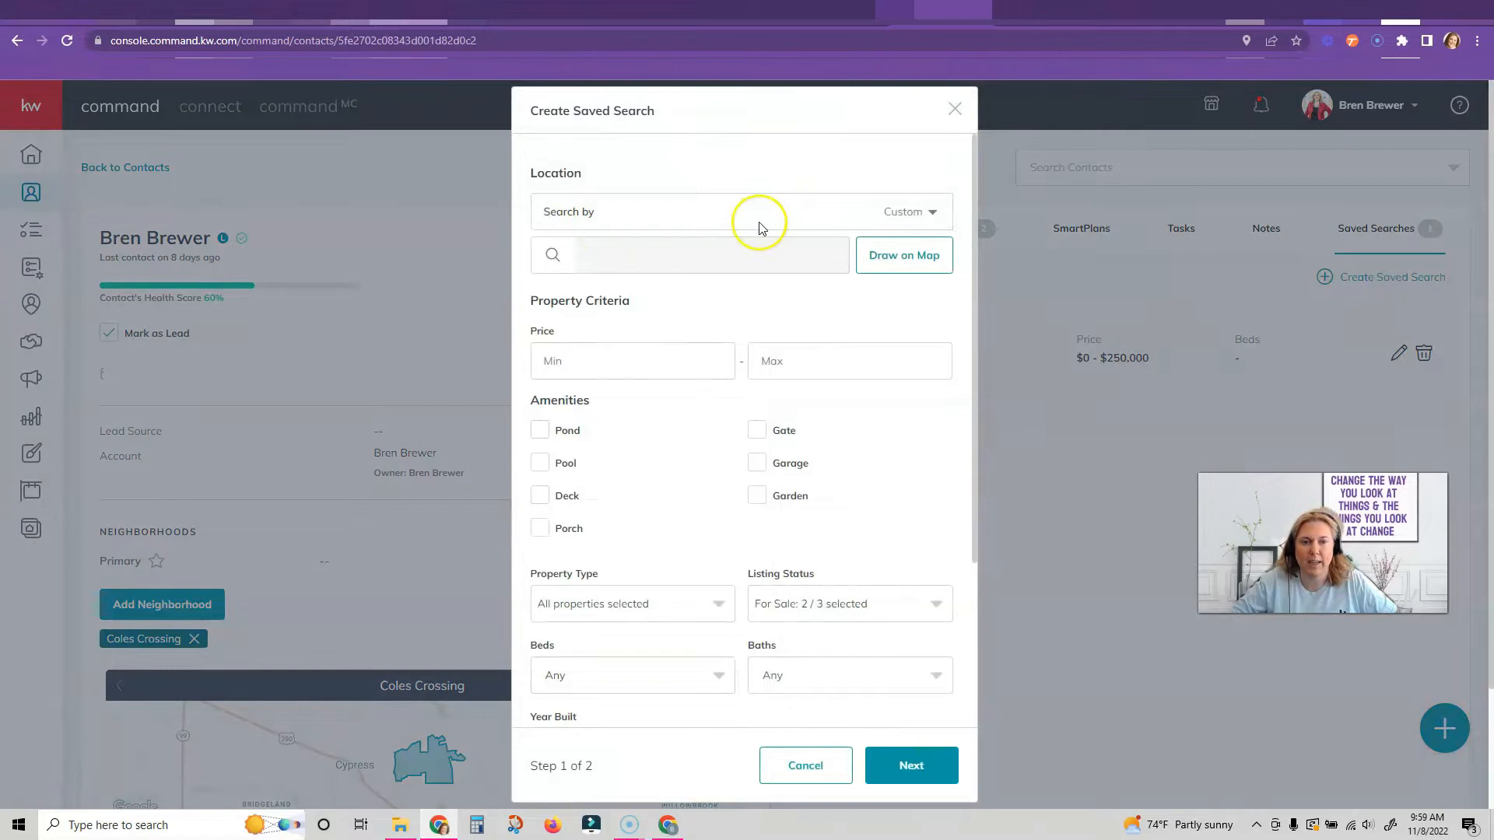
{"action": "left_click", "coordinate": [909, 212]}
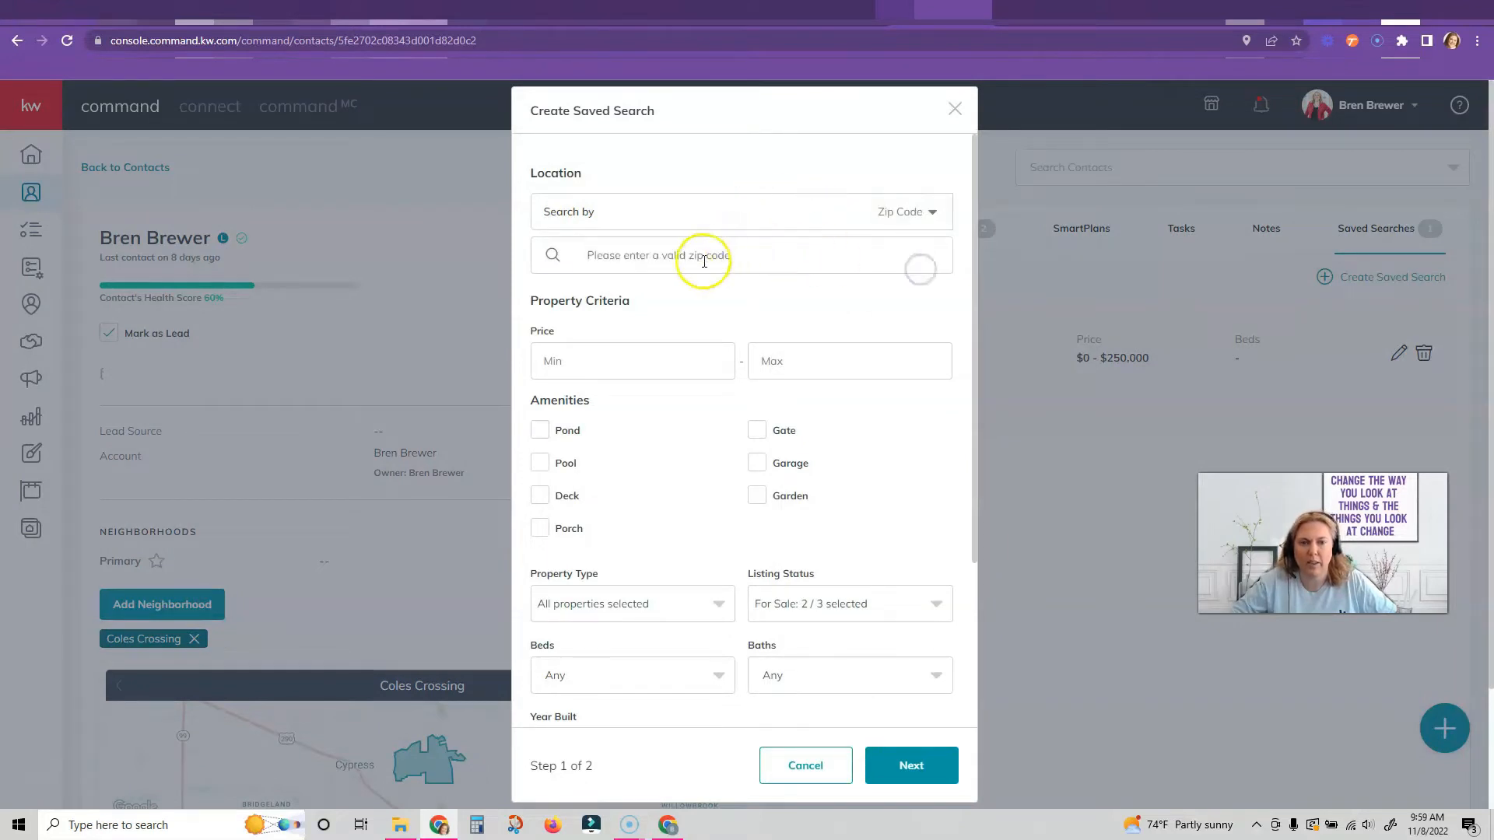
{"action": "type", "text": "77"}
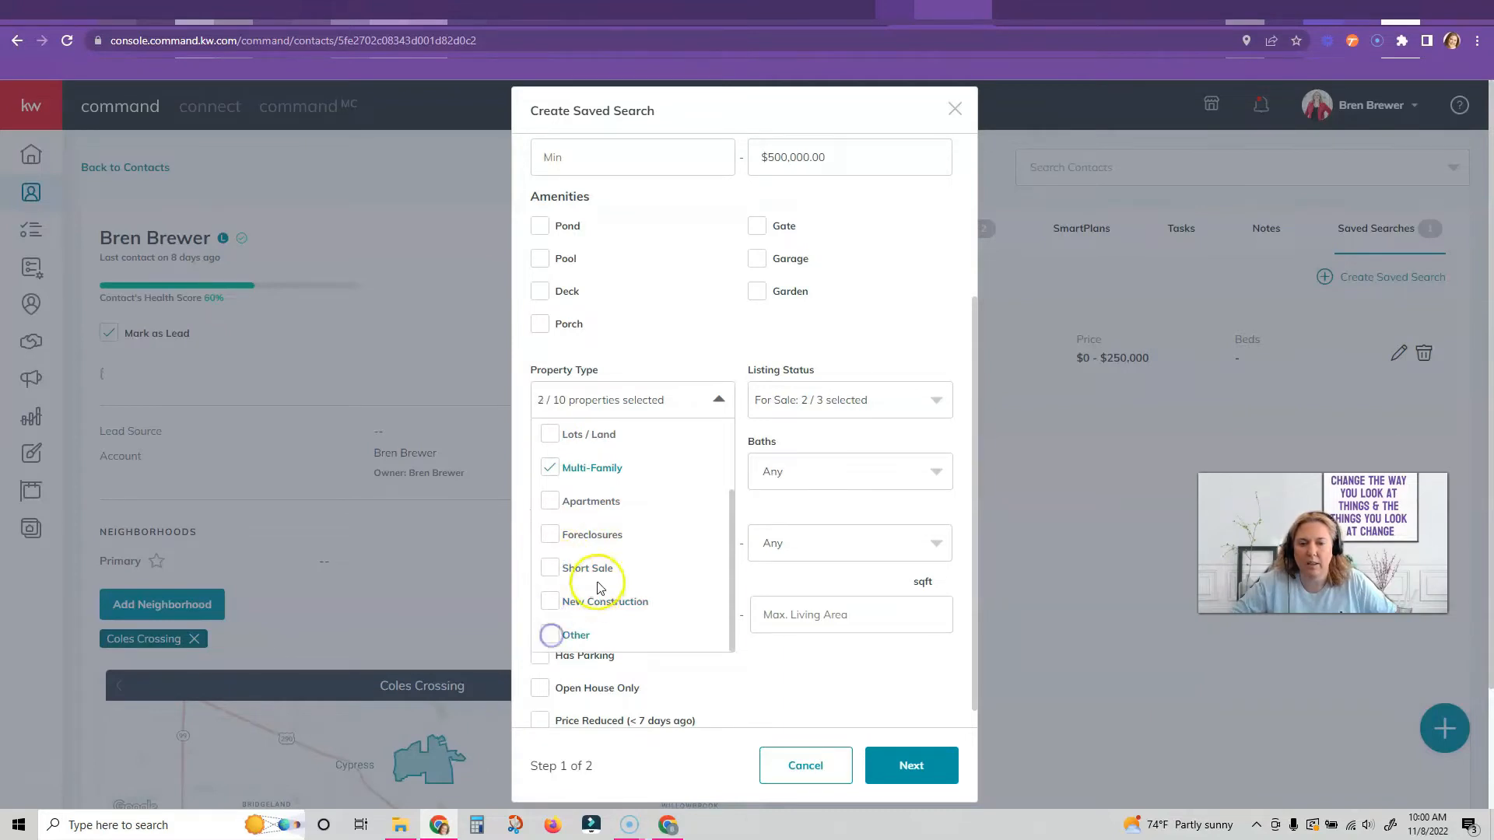
Limit the search to houses up to $500,000 with 3+ beds and 2+ baths, then continue
{"action": "left_click", "coordinate": [849, 400]}
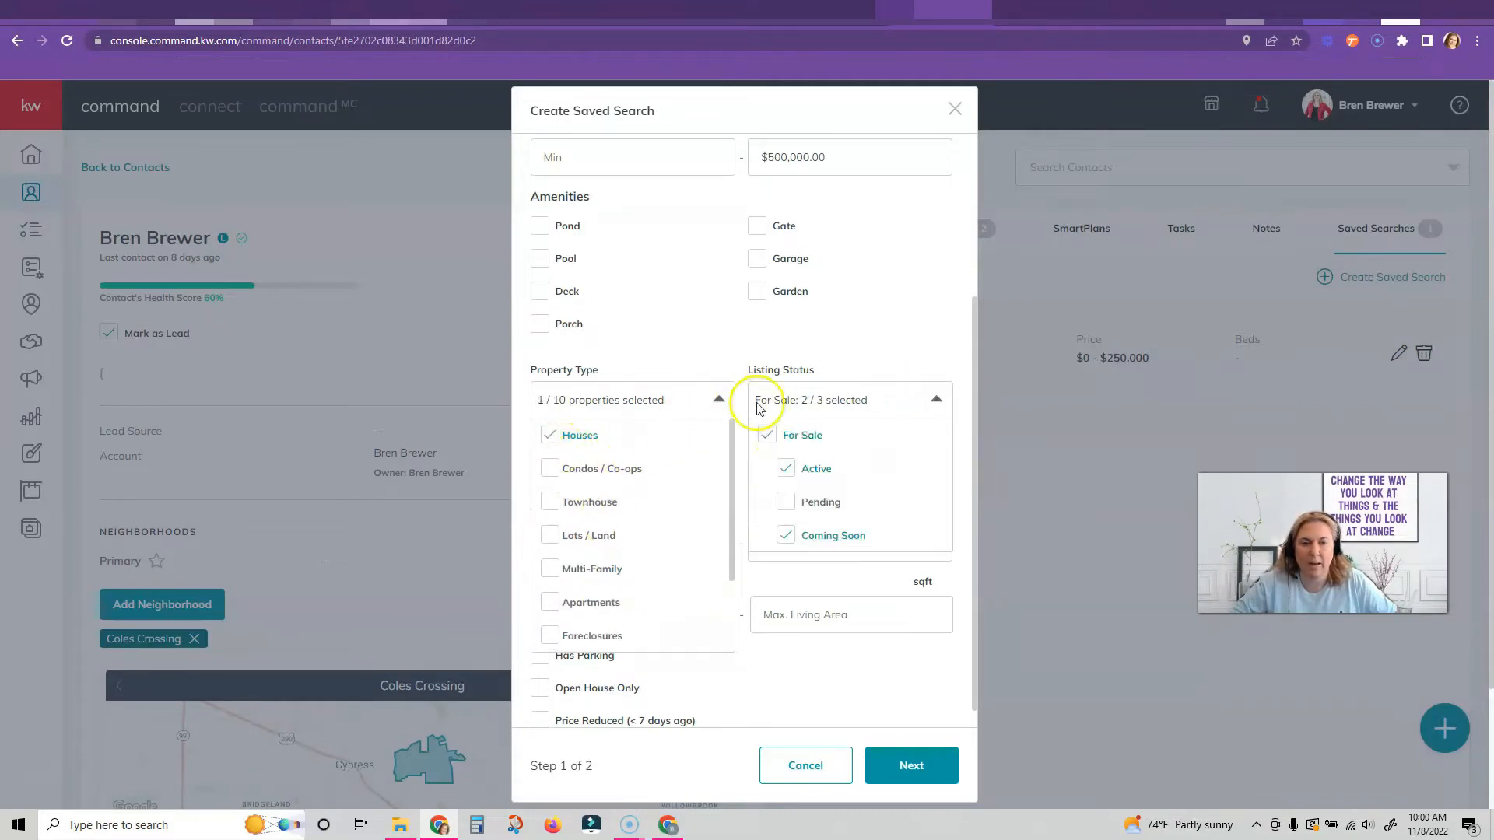
{"action": "left_click", "coordinate": [937, 400]}
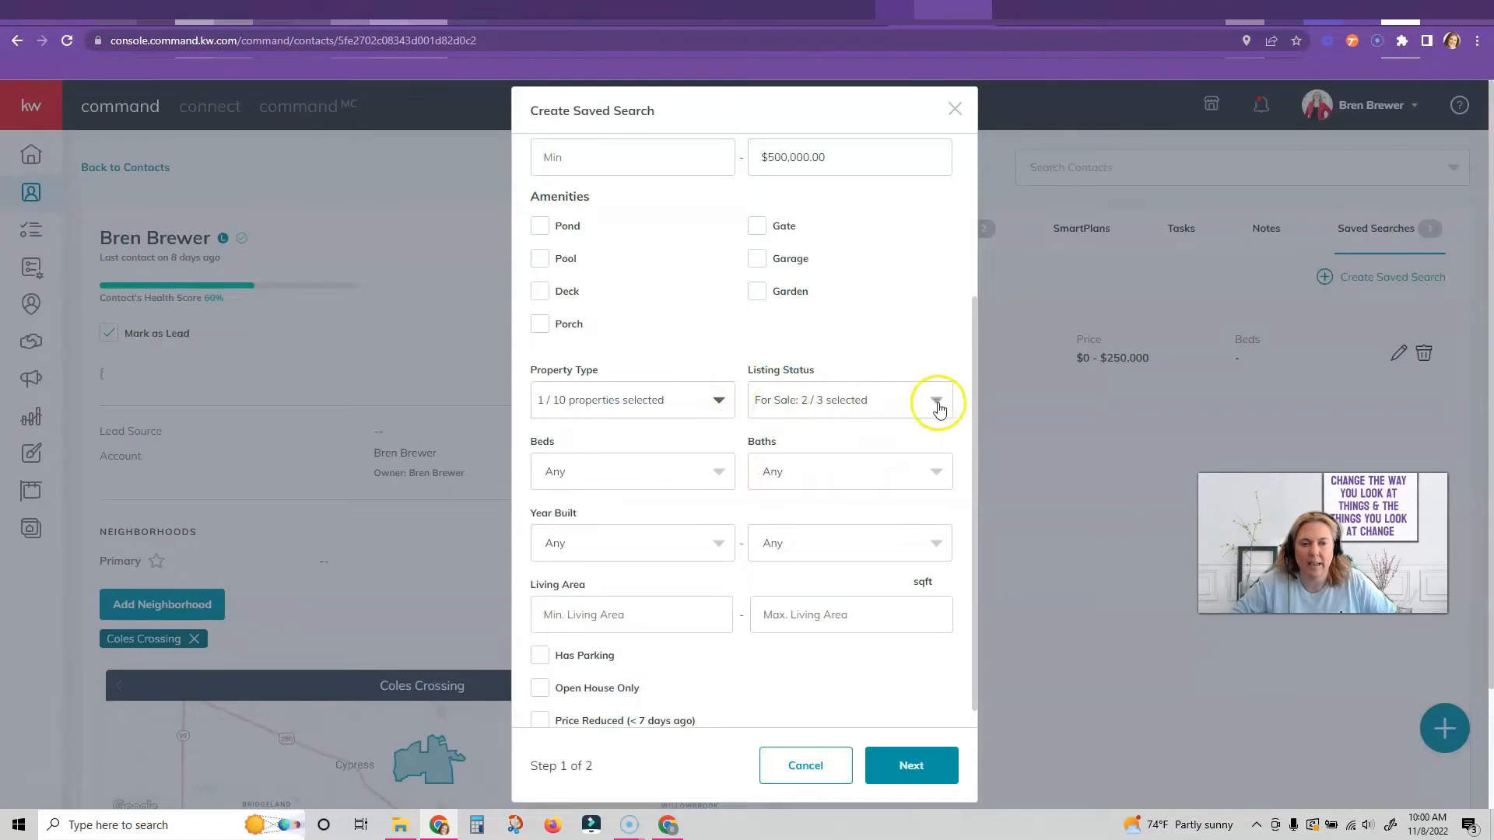
{"action": "left_click", "coordinate": [936, 400]}
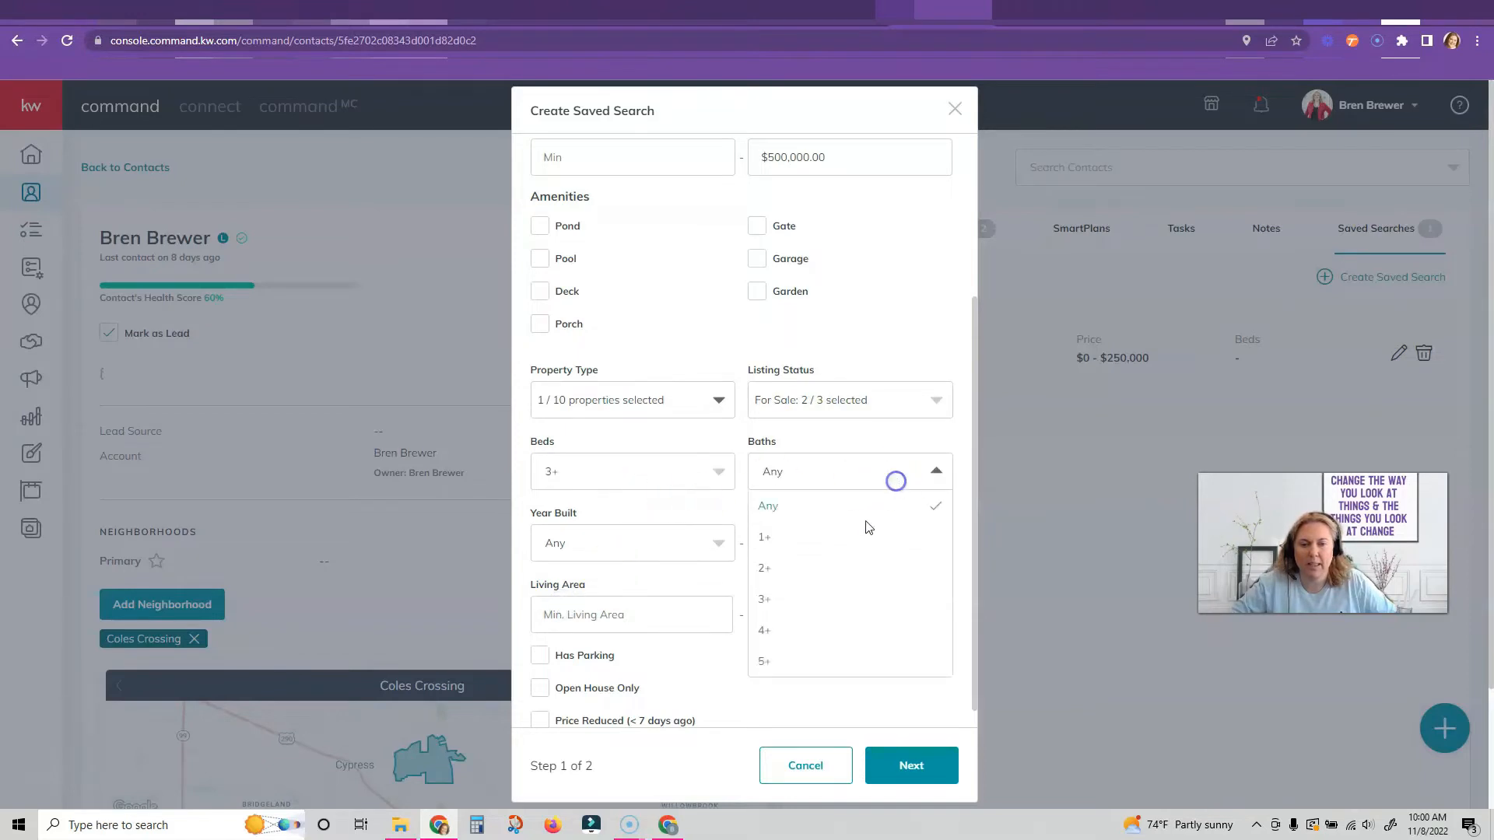
{"action": "left_click", "coordinate": [764, 568]}
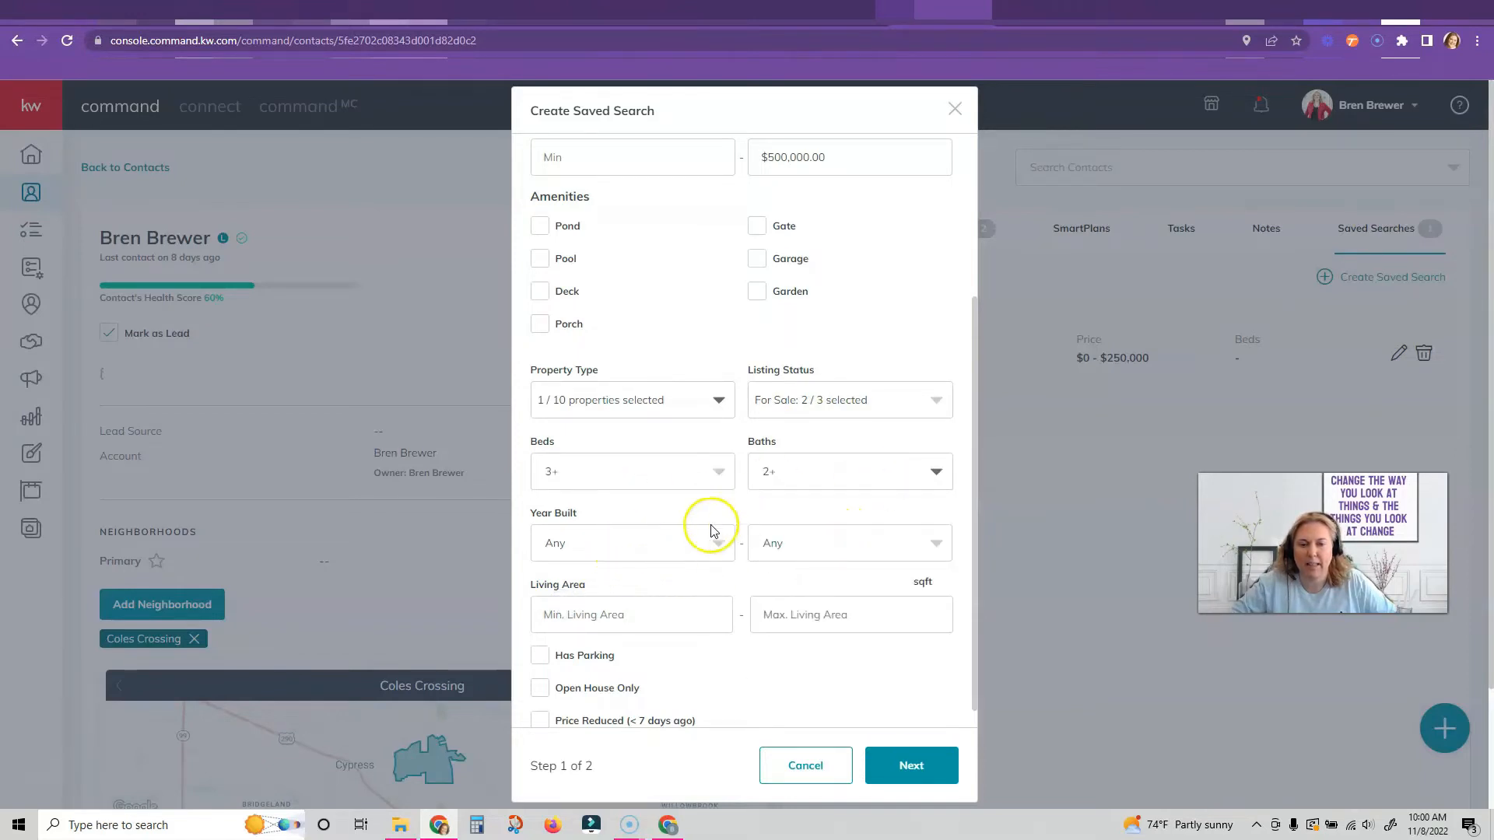
{"action": "scroll", "scroll_direction": "down", "scroll_amount": 3}
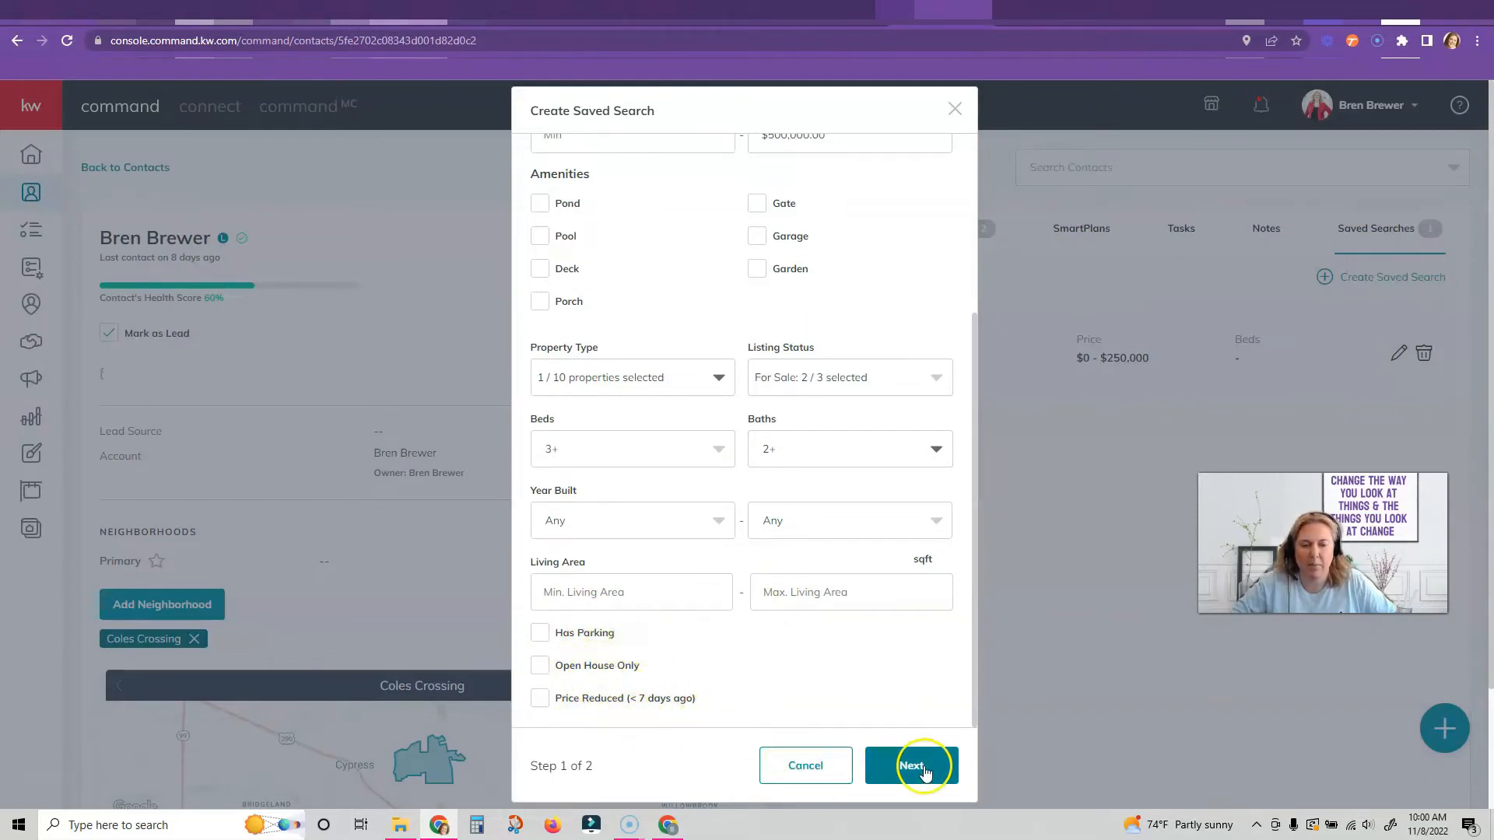
{"action": "left_click", "coordinate": [912, 766]}
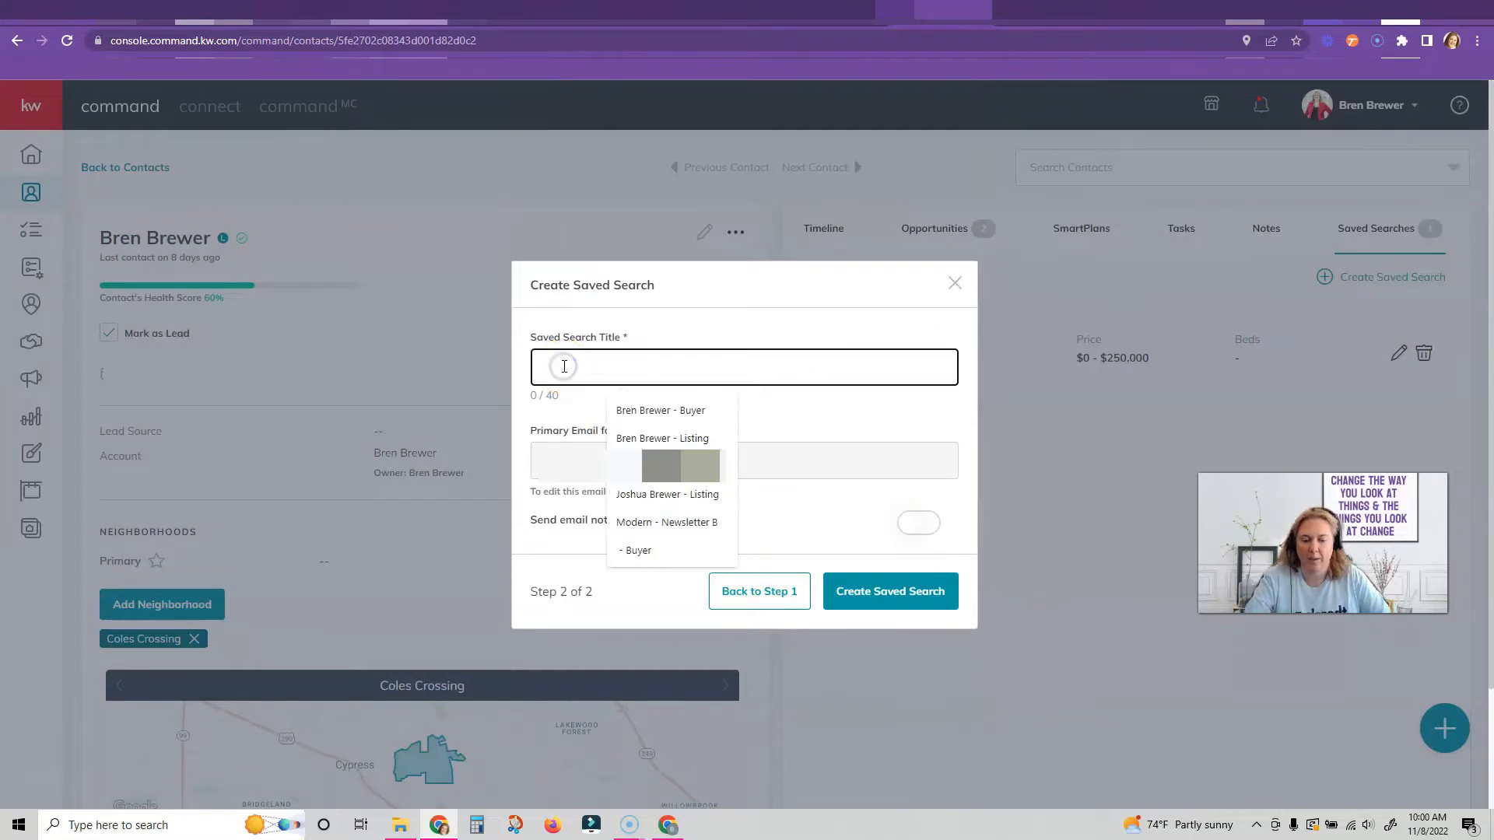
Enter 'Personalized Property Search (Cypress)' as the saved search title
{"action": "type", "text": "Personalized Property Search (Cypress"}
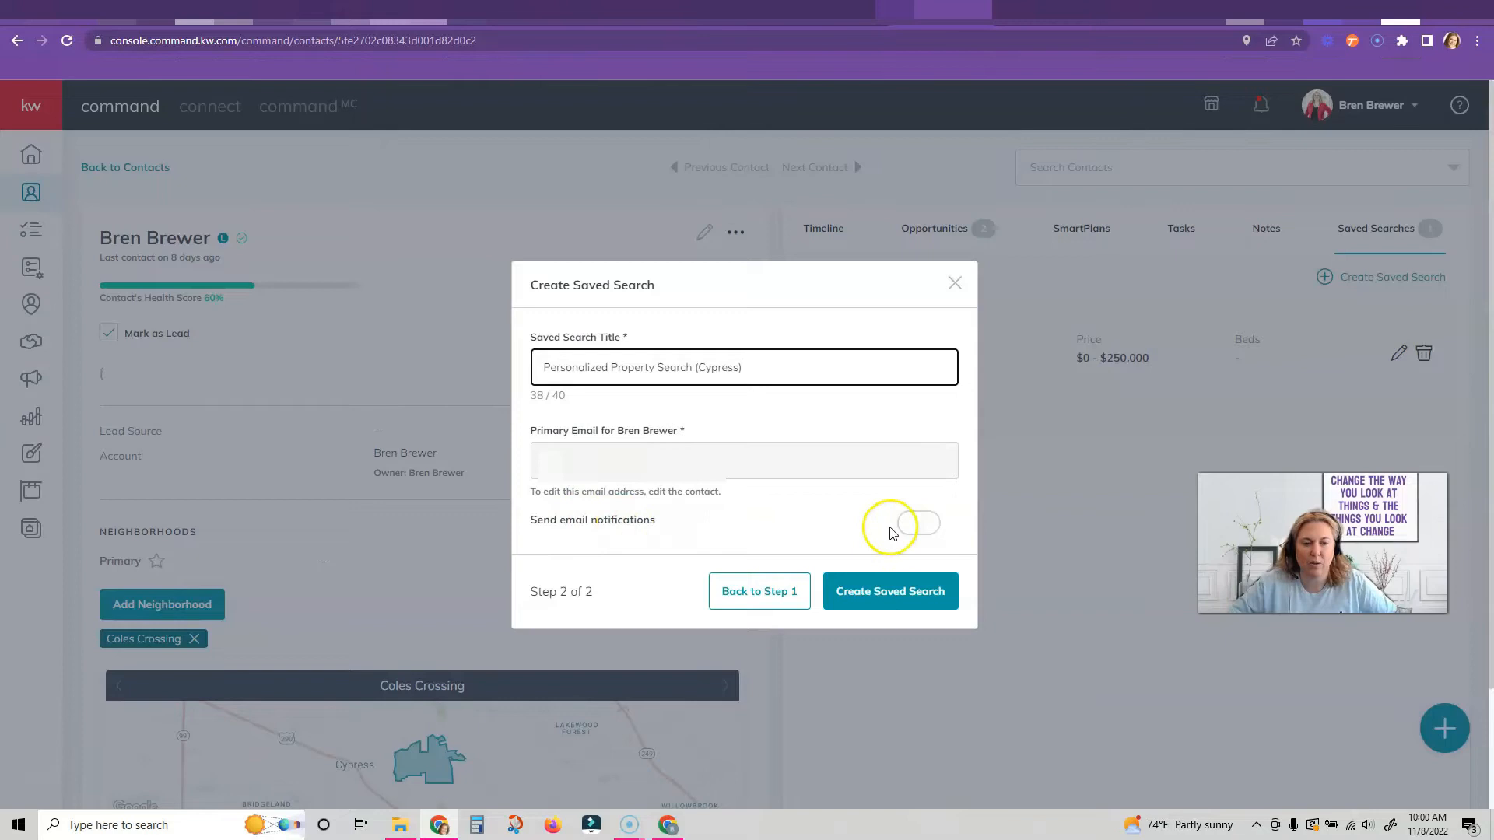
{"action": "mouse_move", "coordinate": [601, 541]}
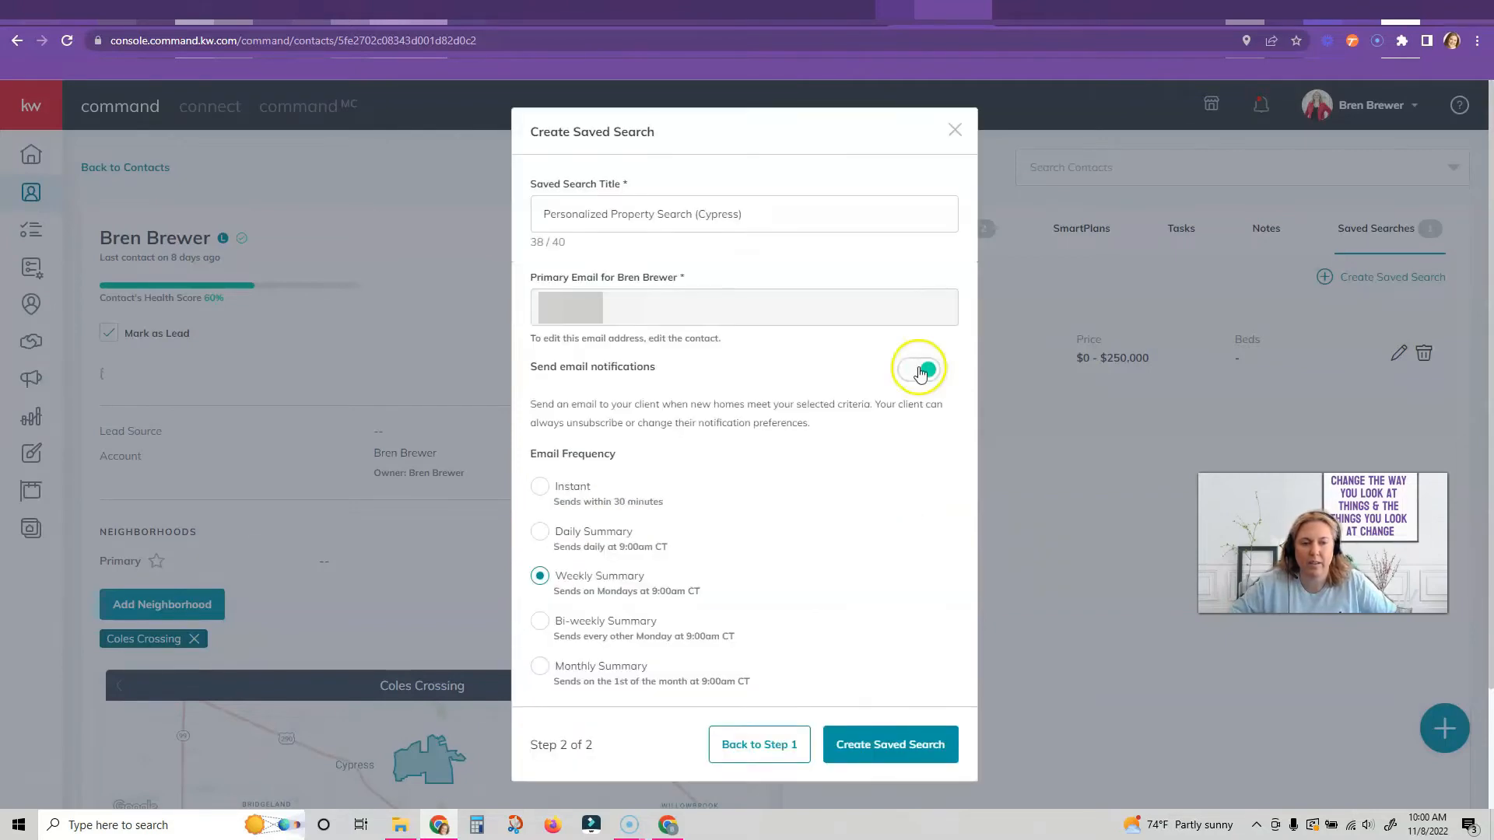
Enable email notifications with a Daily Summary frequency and create the saved search
{"action": "left_click", "coordinate": [919, 369]}
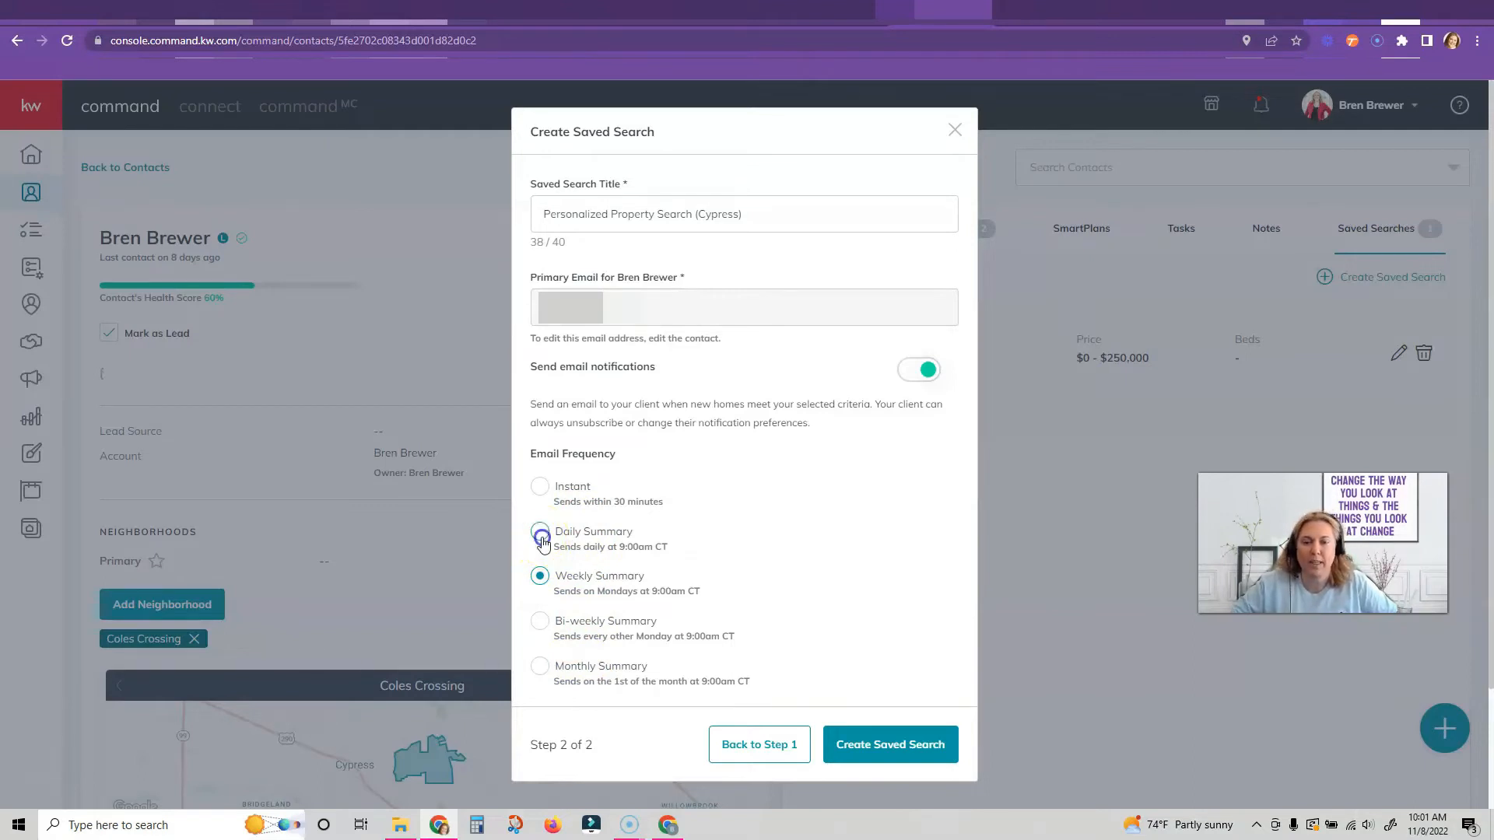
{"action": "left_click", "coordinate": [539, 532]}
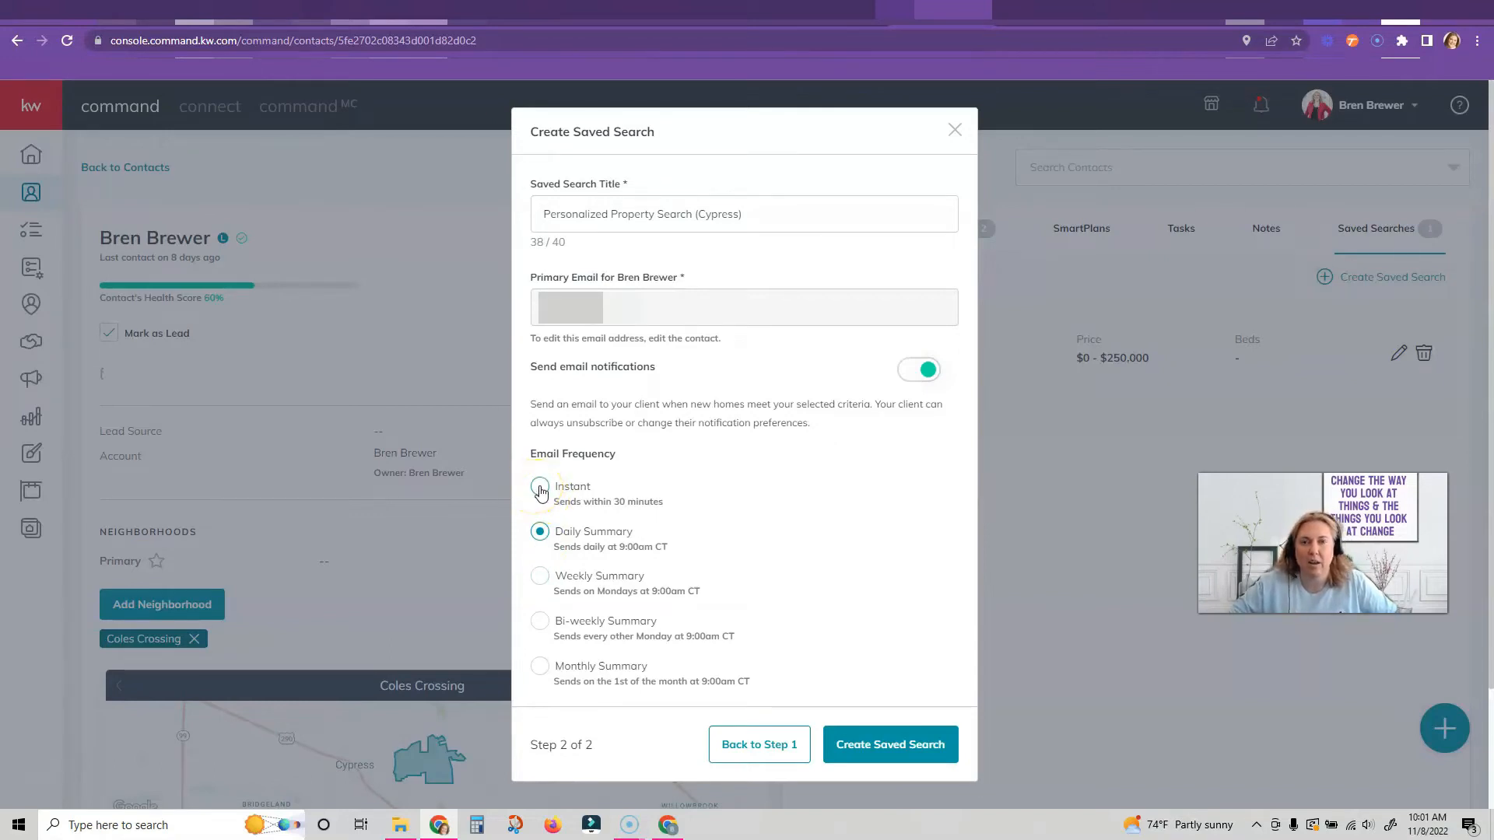
{"action": "left_click", "coordinate": [539, 487]}
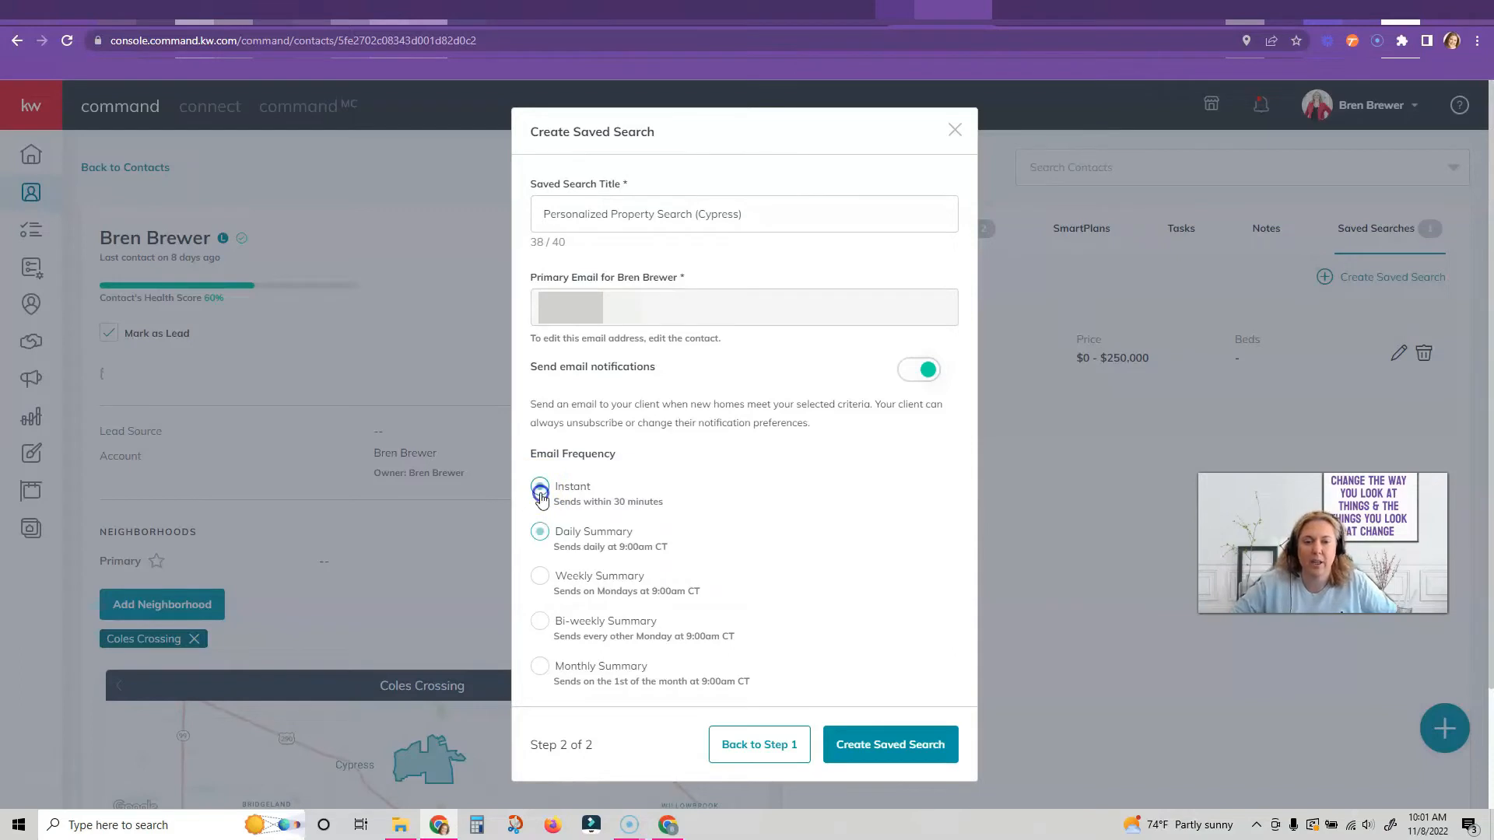
{"action": "left_click", "coordinate": [539, 487]}
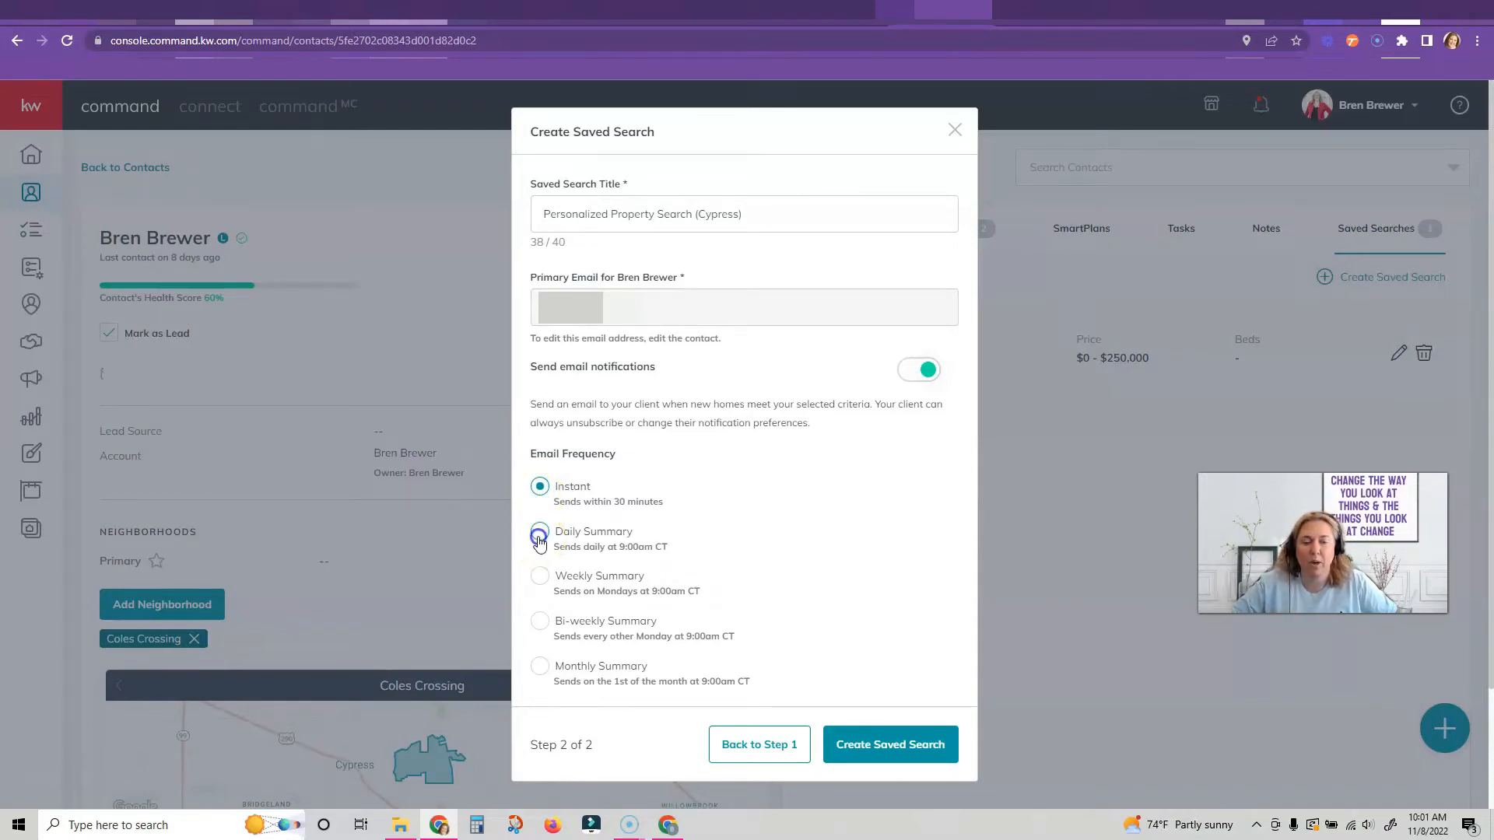
{"action": "left_click", "coordinate": [539, 531]}
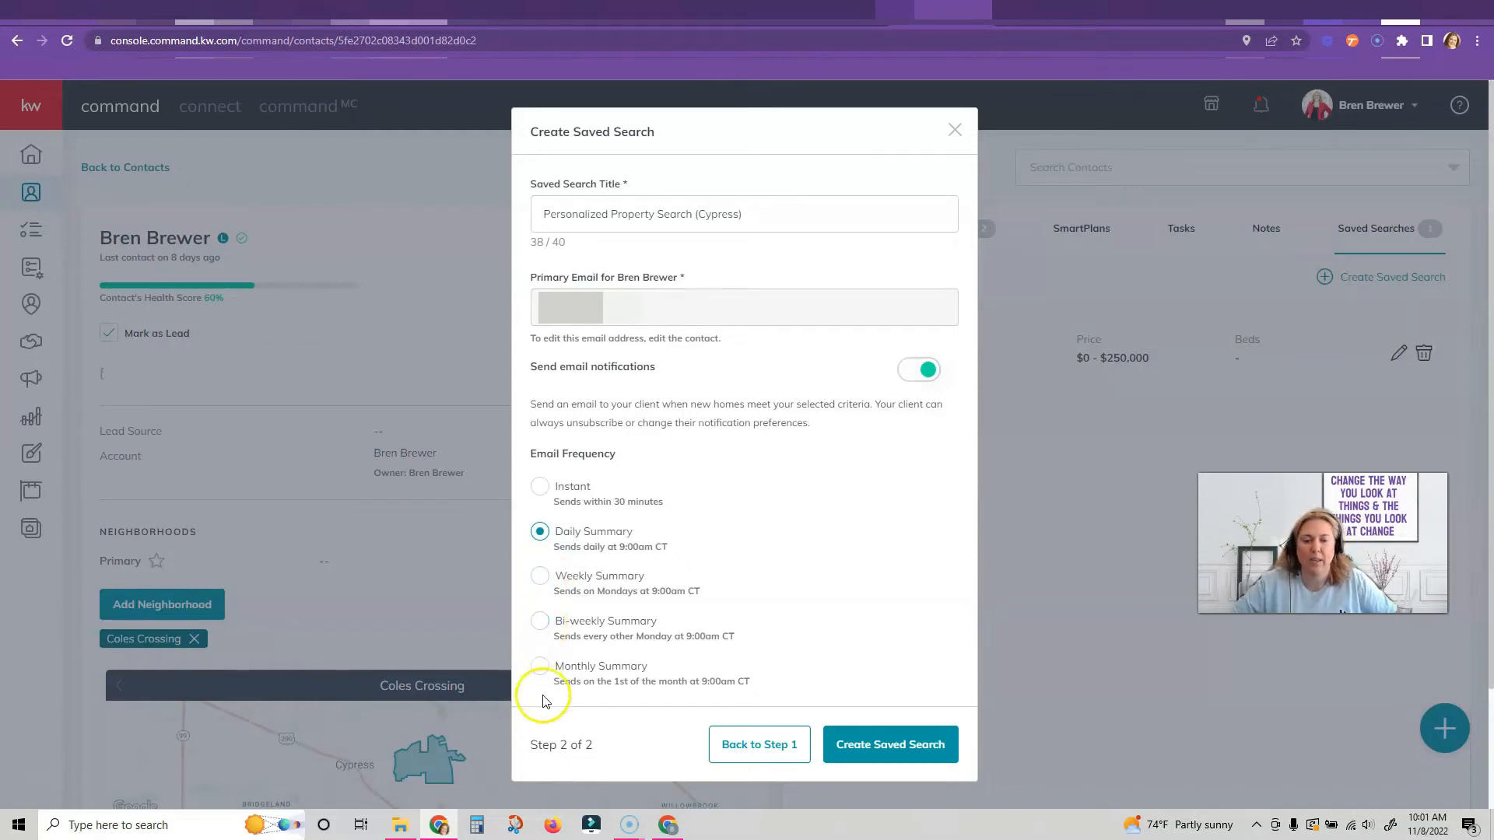
{"action": "mouse_move", "coordinate": [568, 499]}
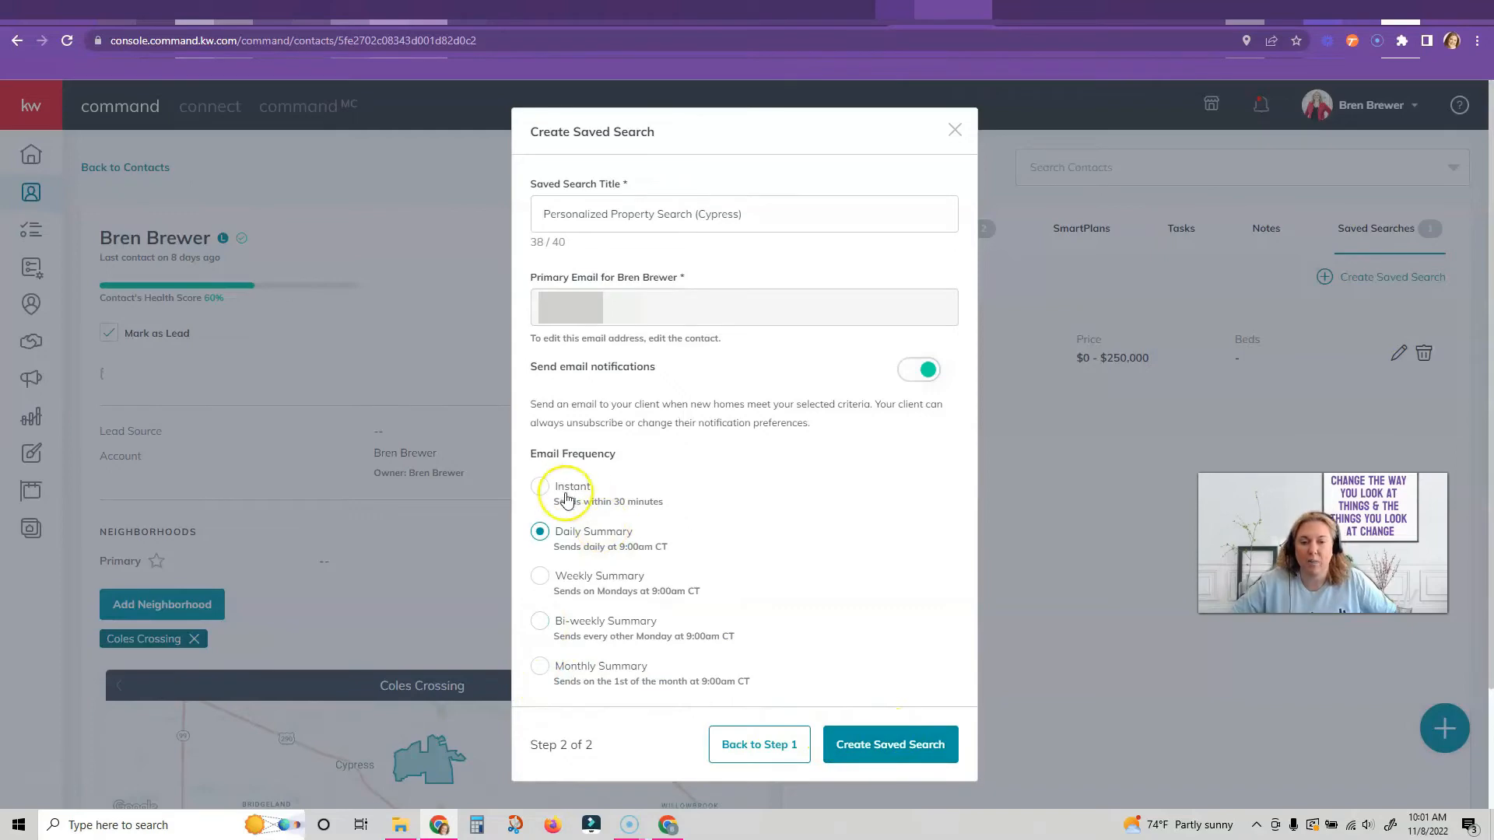
{"action": "mouse_move", "coordinate": [623, 669]}
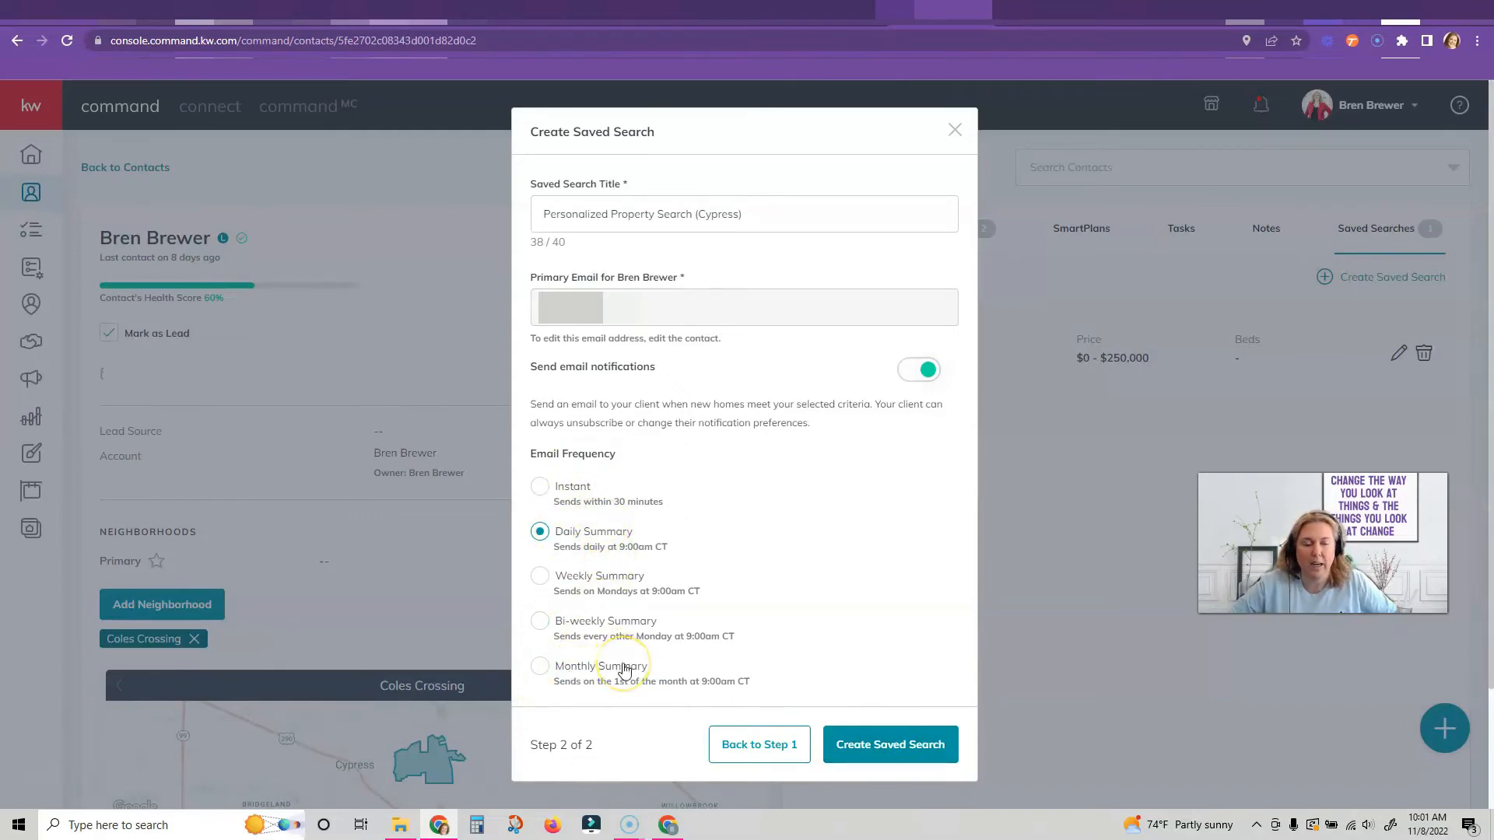
{"action": "left_click", "coordinate": [890, 745]}
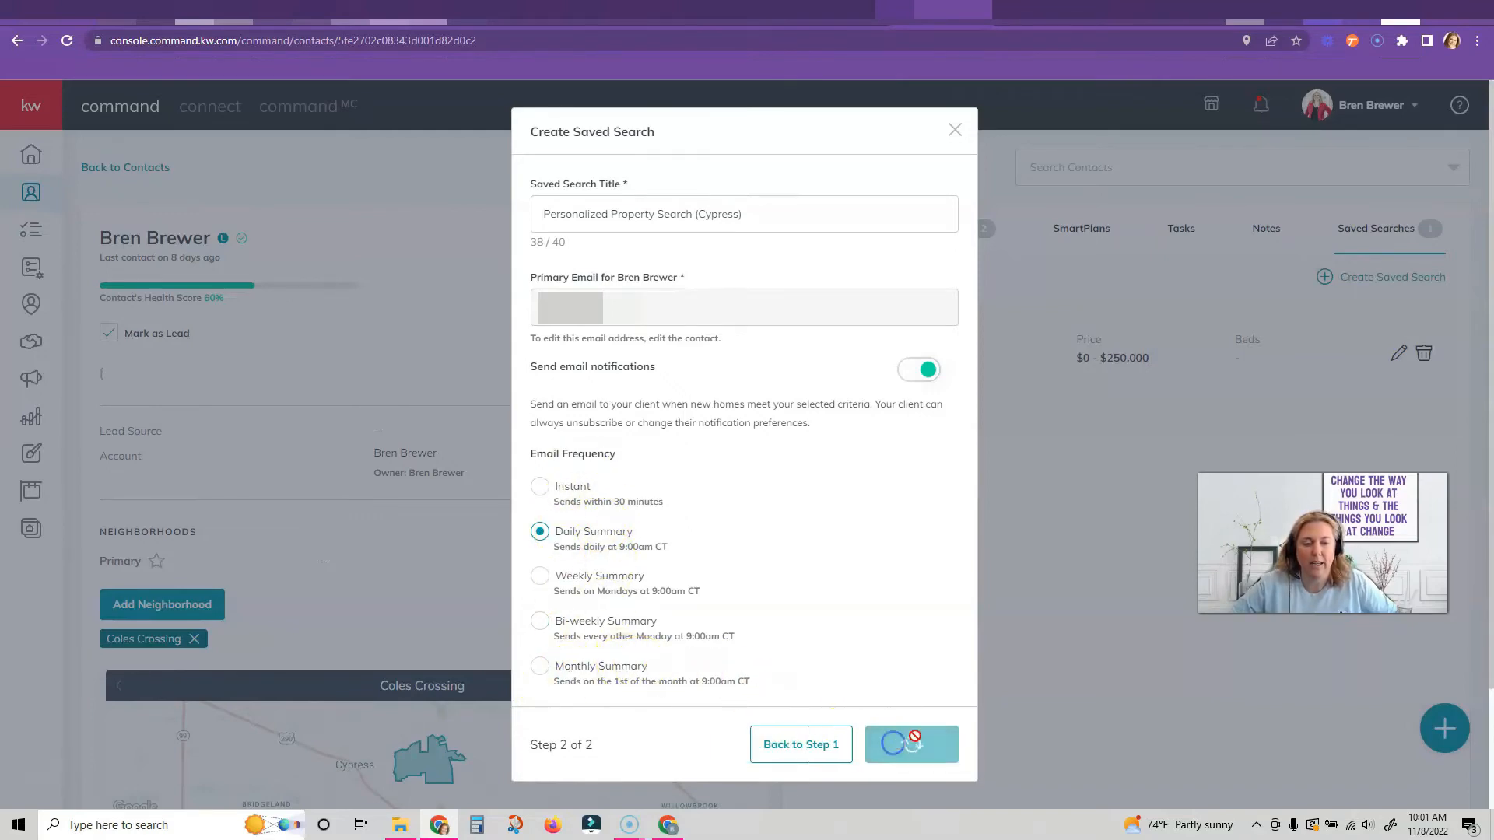
{"action": "left_click", "coordinate": [911, 744]}
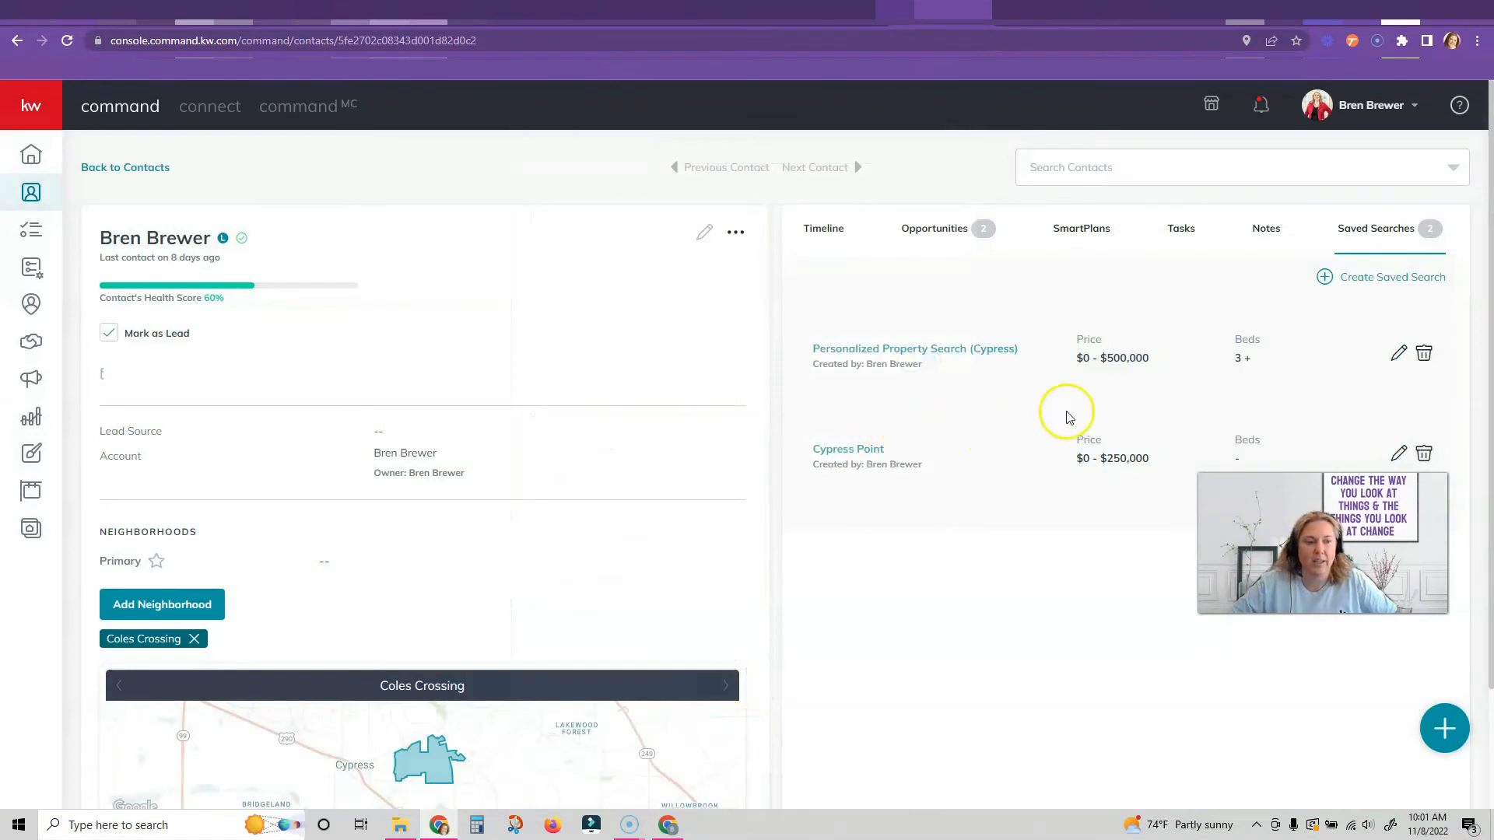
{"action": "mouse_move", "coordinate": [739, 257]}
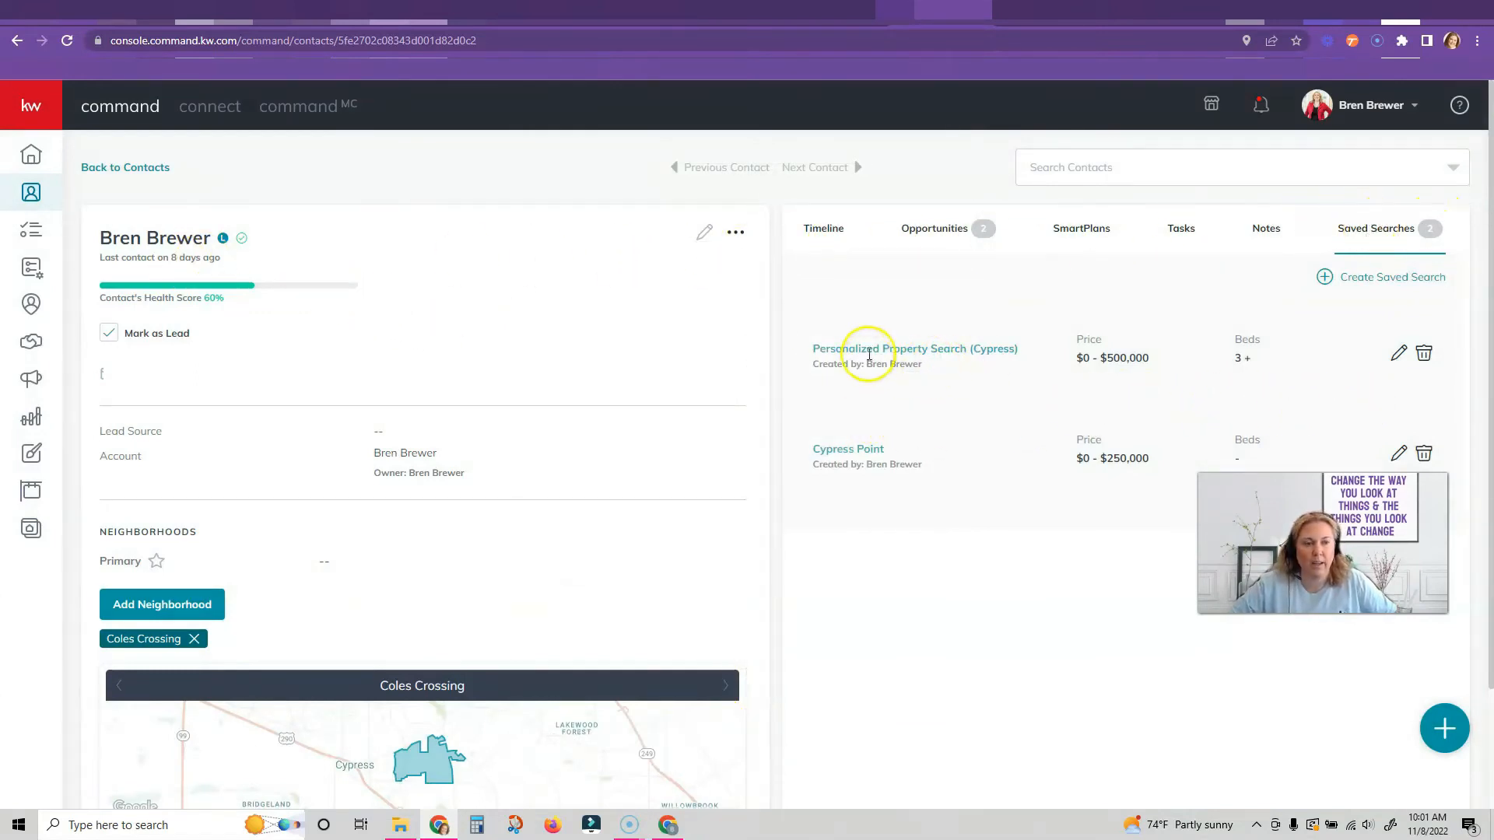
{"action": "mouse_move", "coordinate": [1355, 362]}
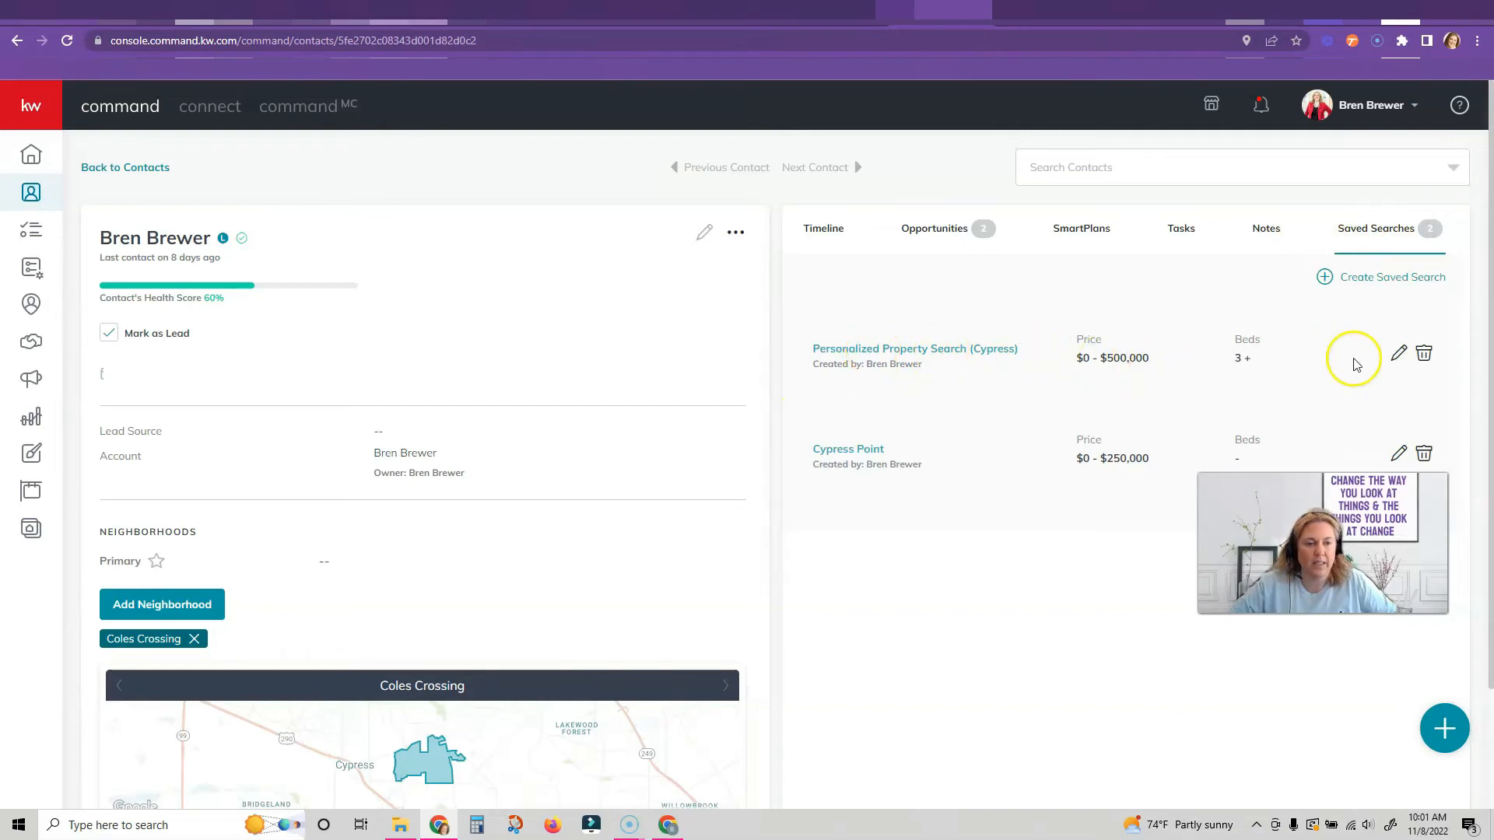
{"action": "mouse_move", "coordinate": [874, 375]}
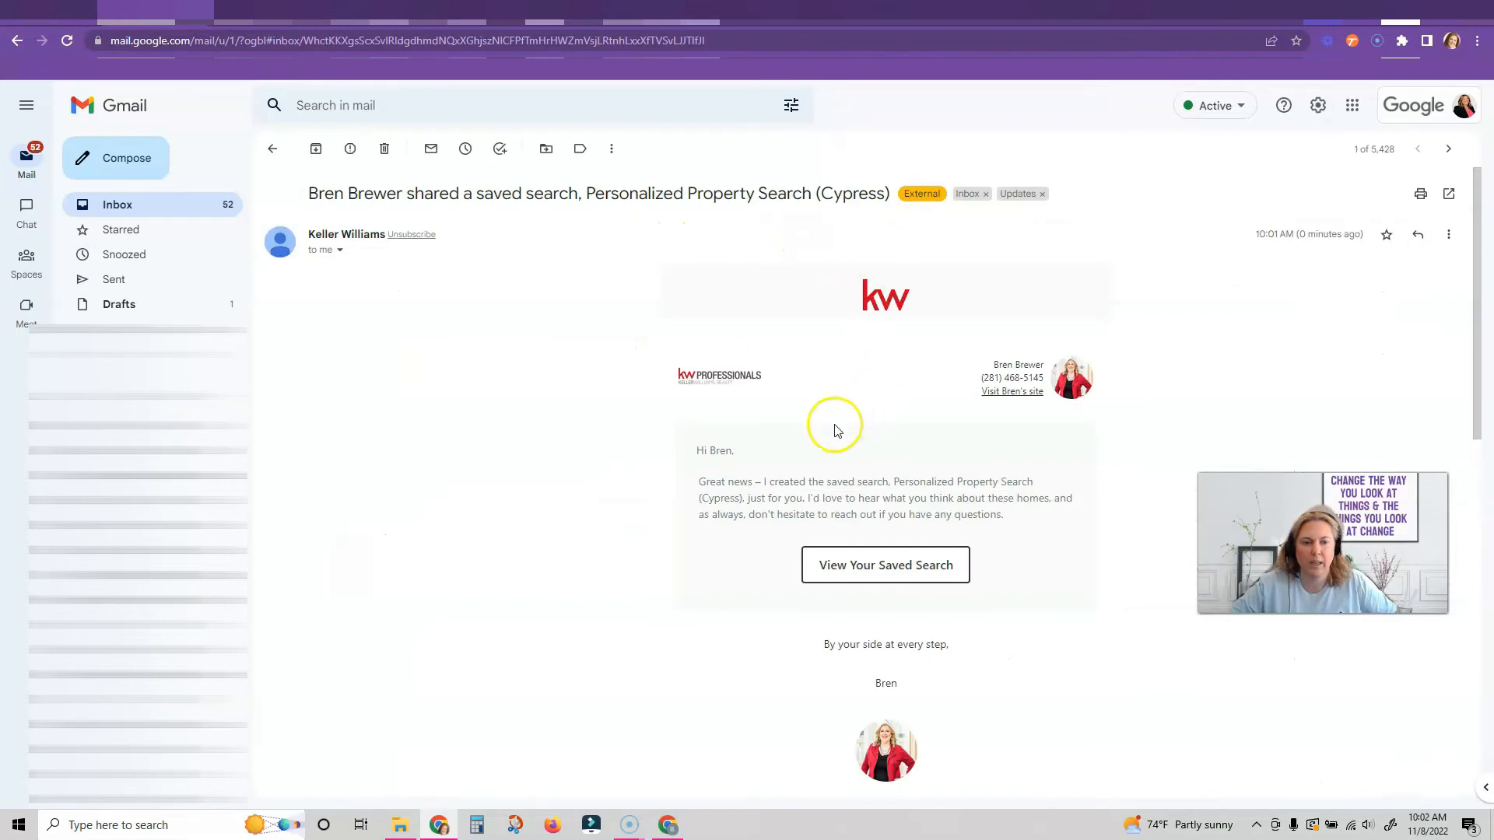
Scroll through the saved-search email and follow View Your Saved Search
{"action": "scroll", "scroll_direction": "down", "scroll_amount": 3}
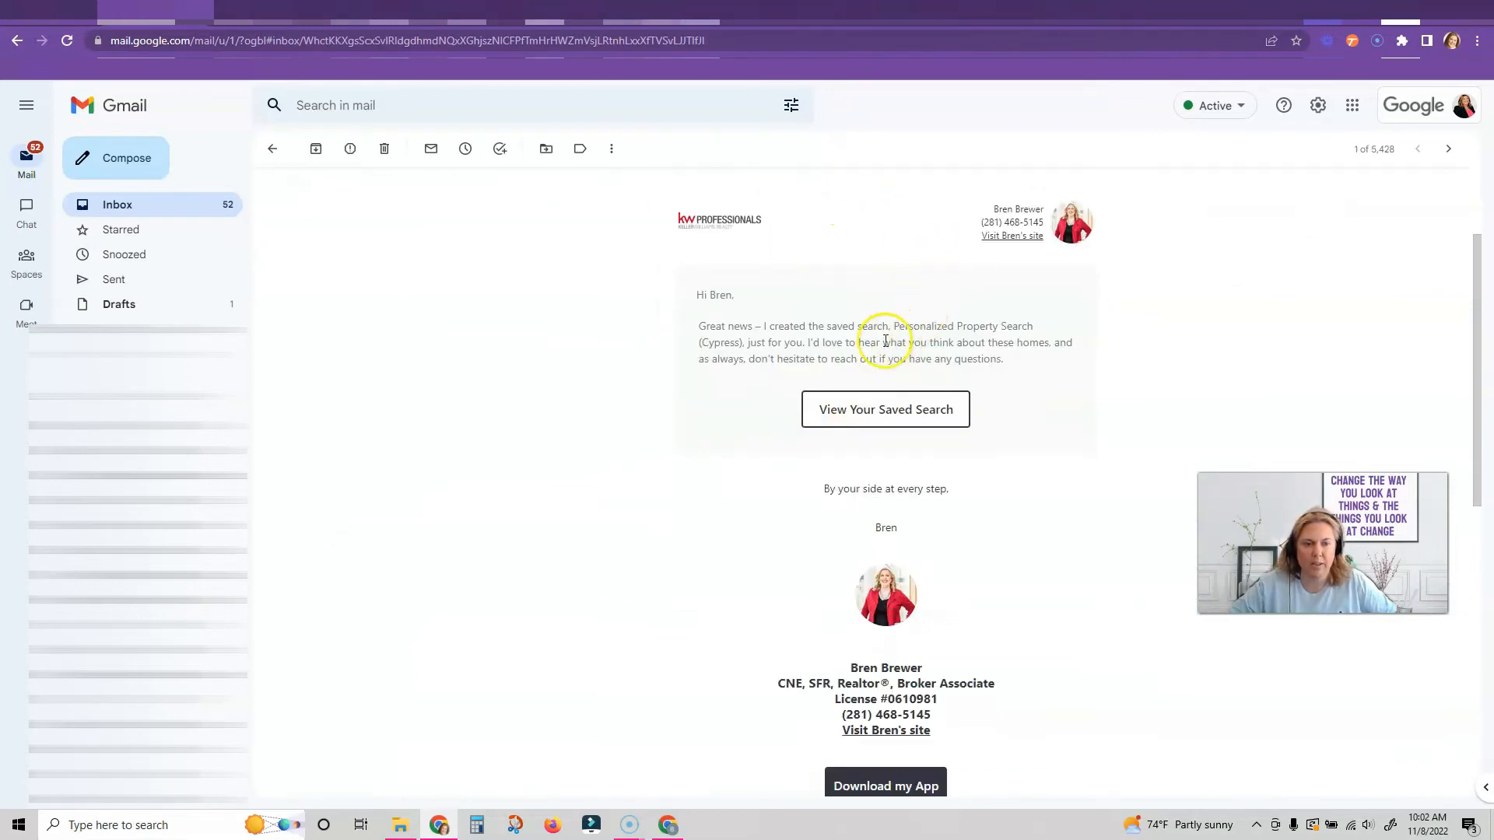
{"action": "left_click", "coordinate": [886, 409]}
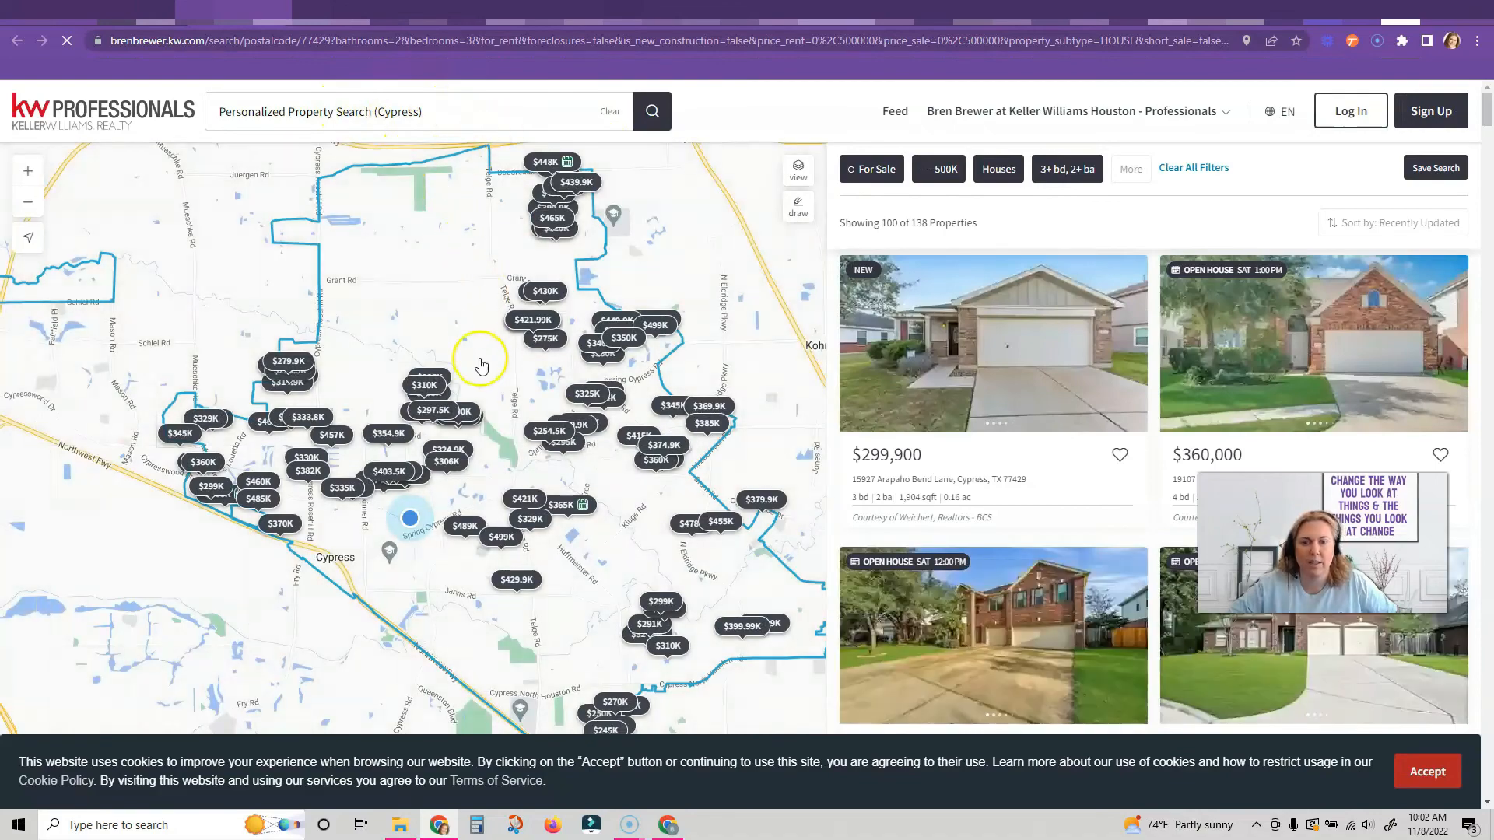
{"action": "scroll", "scroll_direction": "down", "scroll_amount": 3}
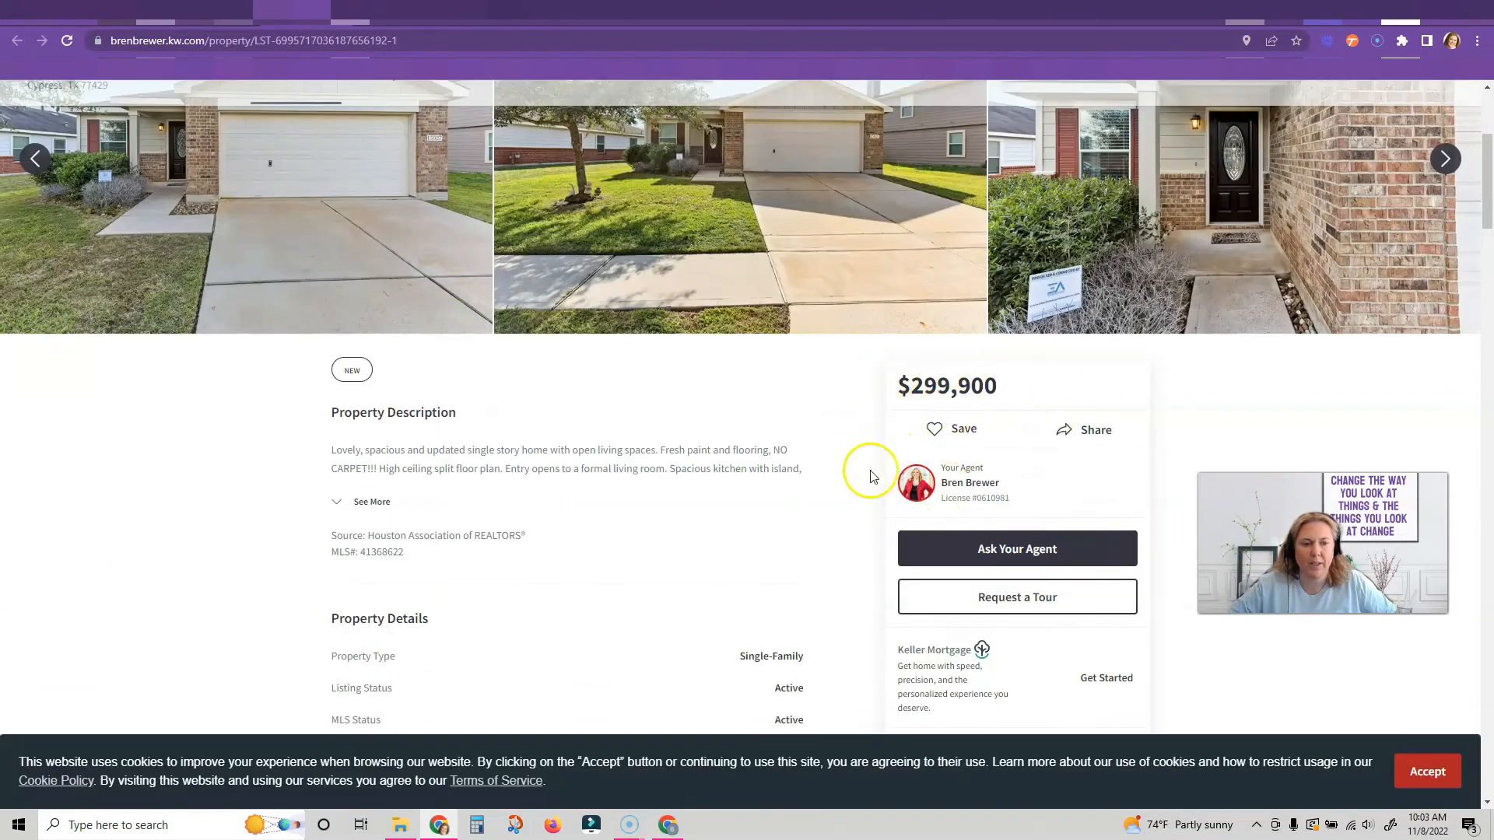
{"action": "scroll", "scroll_direction": "down", "scroll_amount": 3}
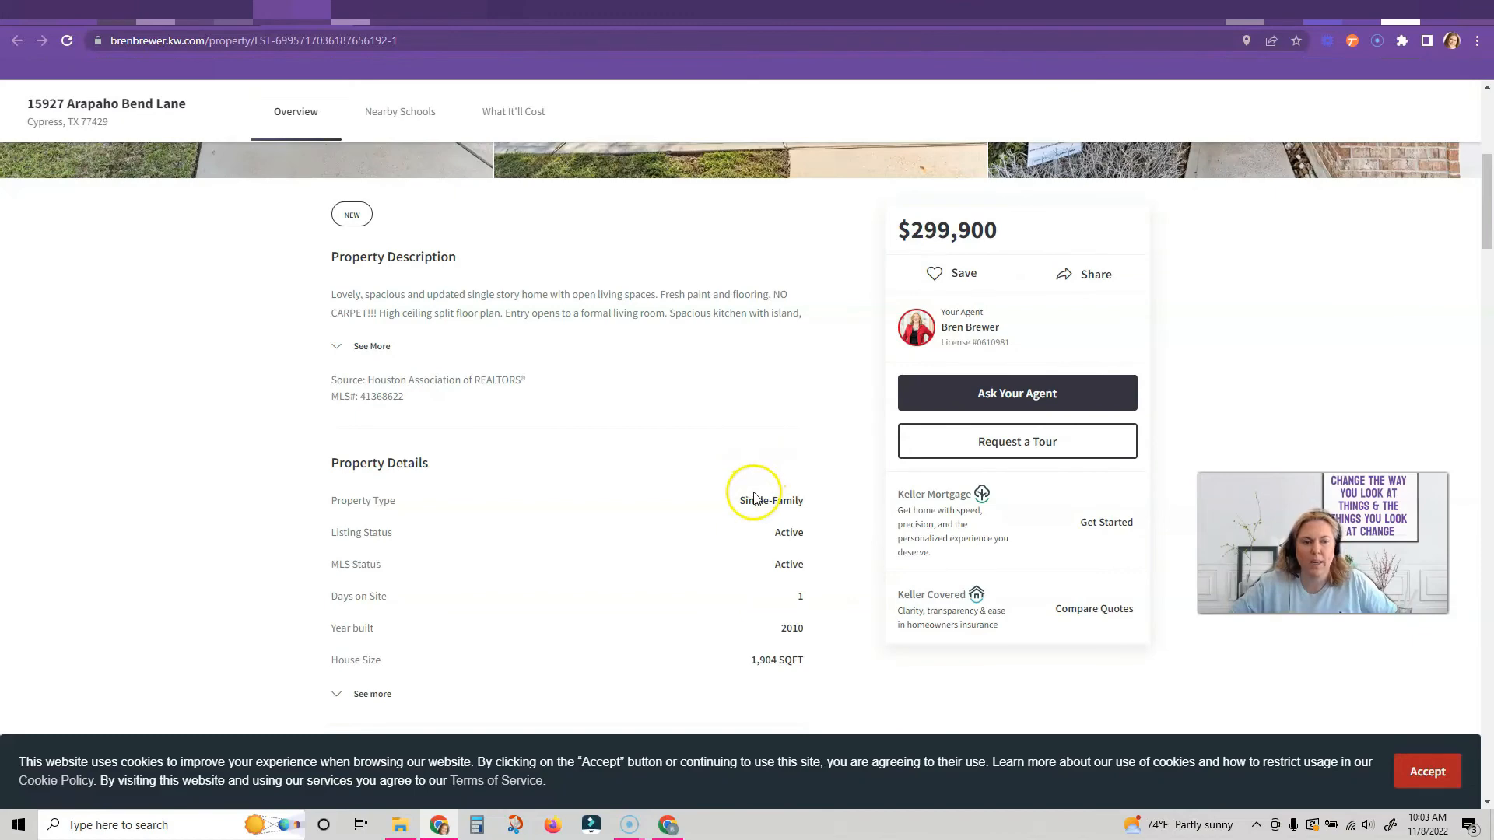
{"action": "scroll", "scroll_direction": "down", "scroll_amount": 3}
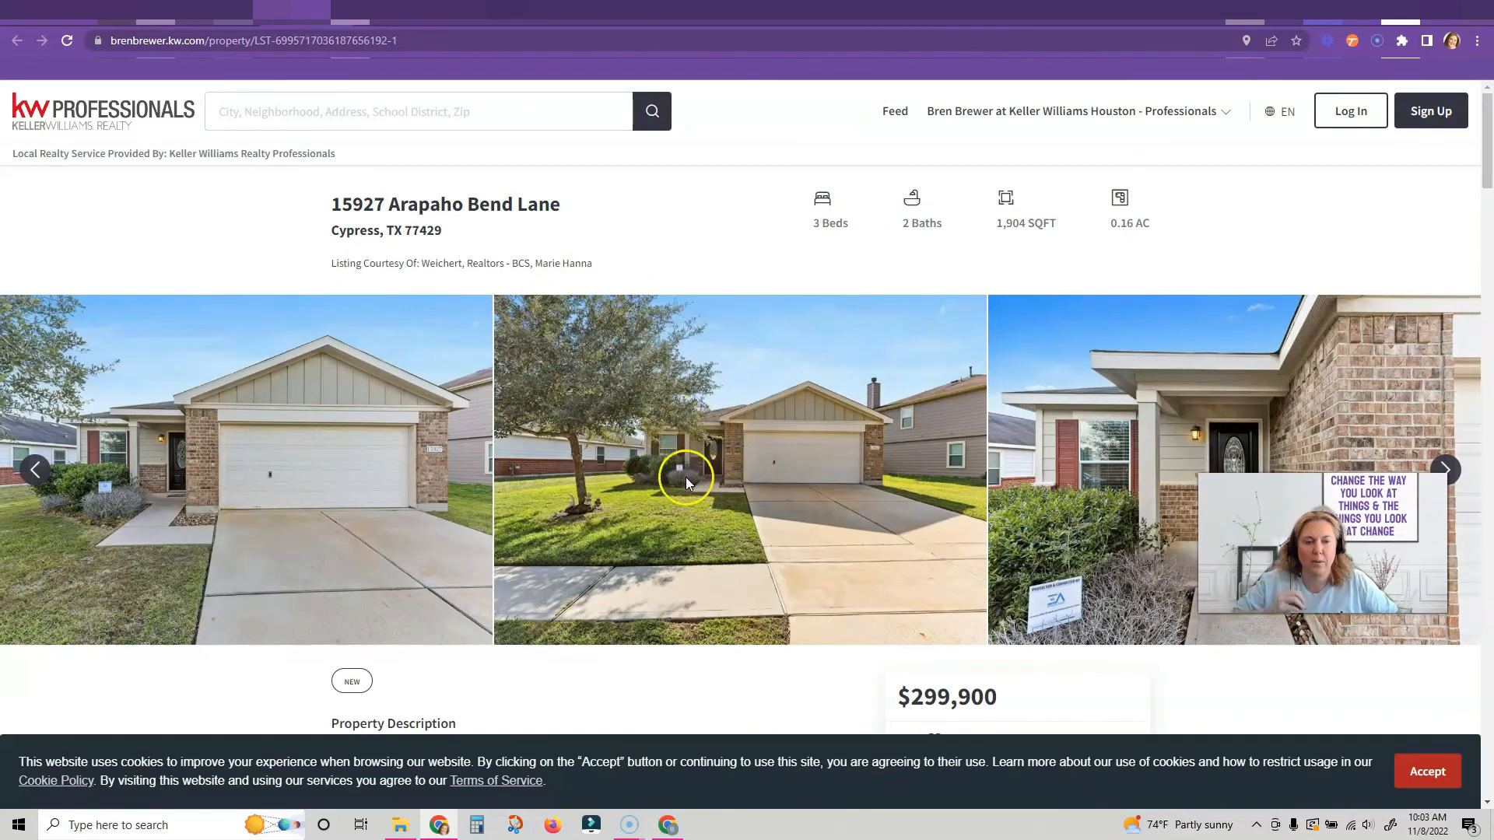
{"action": "mouse_move", "coordinate": [664, 355]}
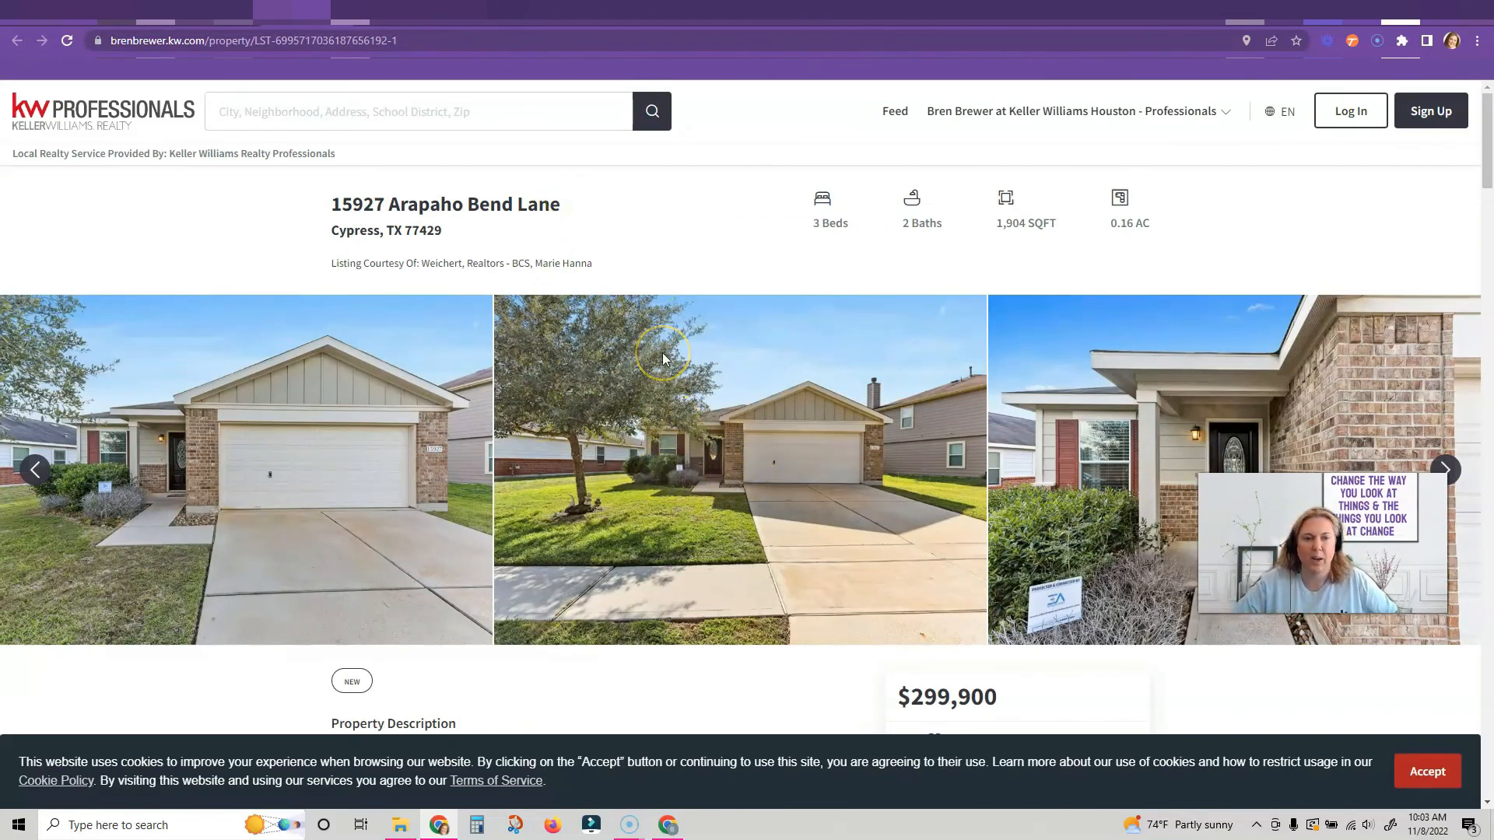